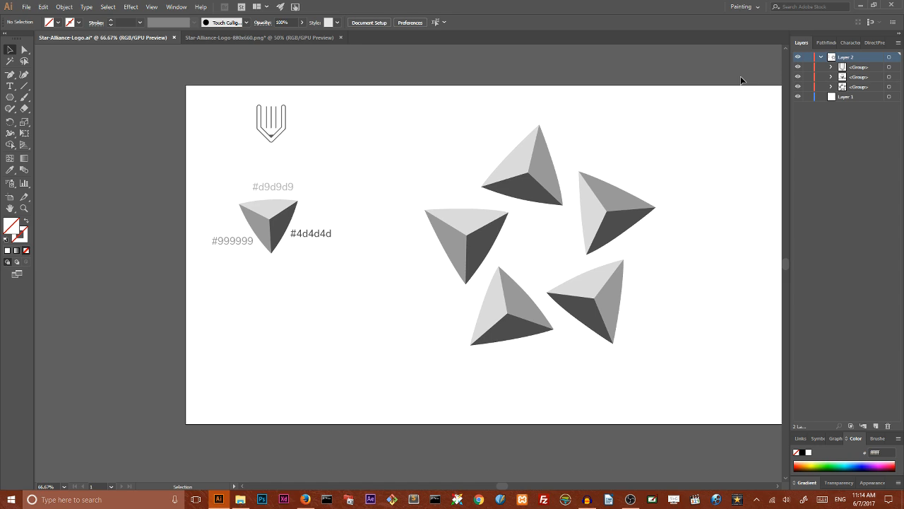
mouse_move(715, 76)
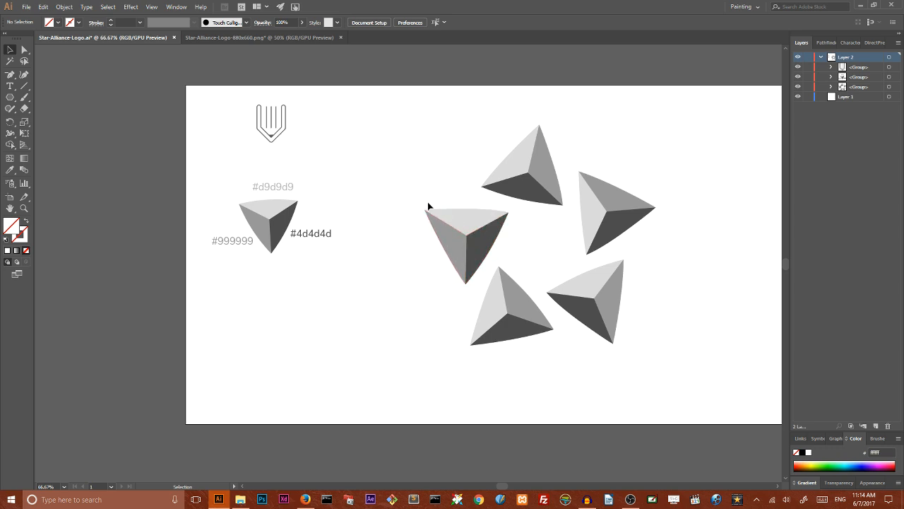
mouse_move(543, 148)
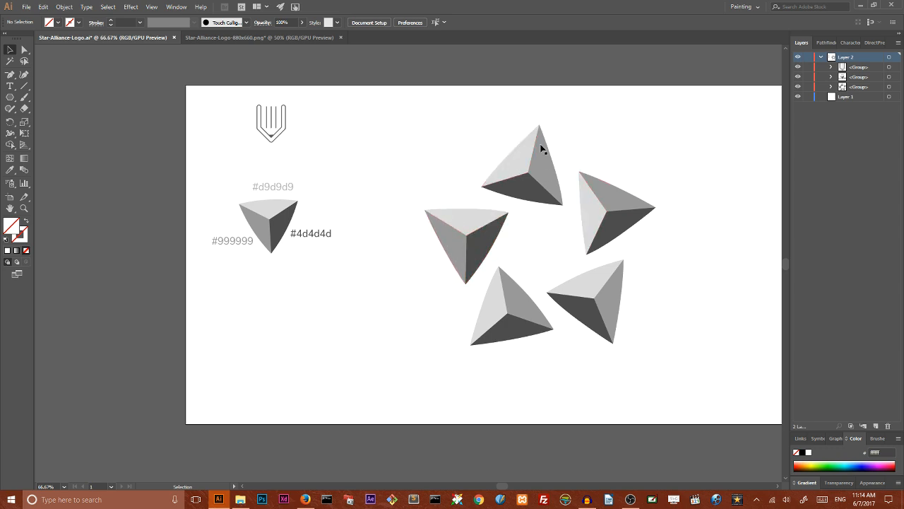
mouse_move(684, 286)
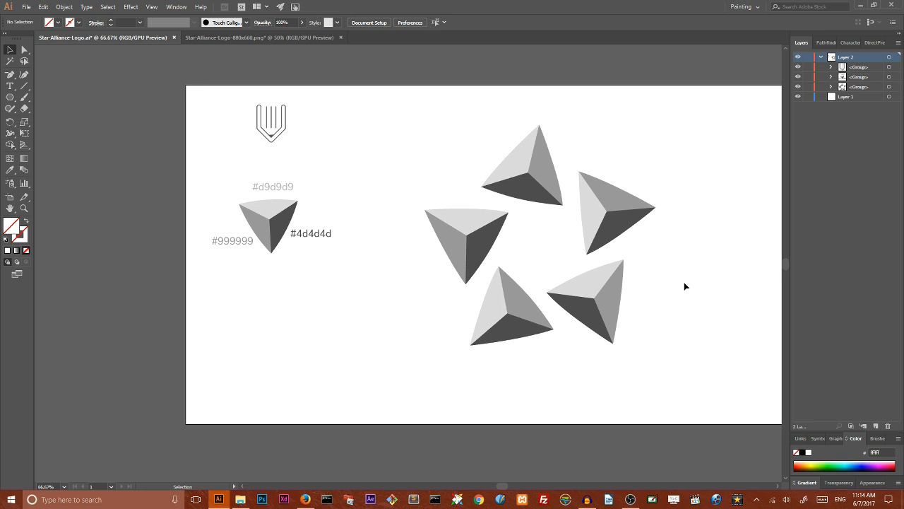
Create a new blank 1920 by 1080 Web Large document
click(25, 5)
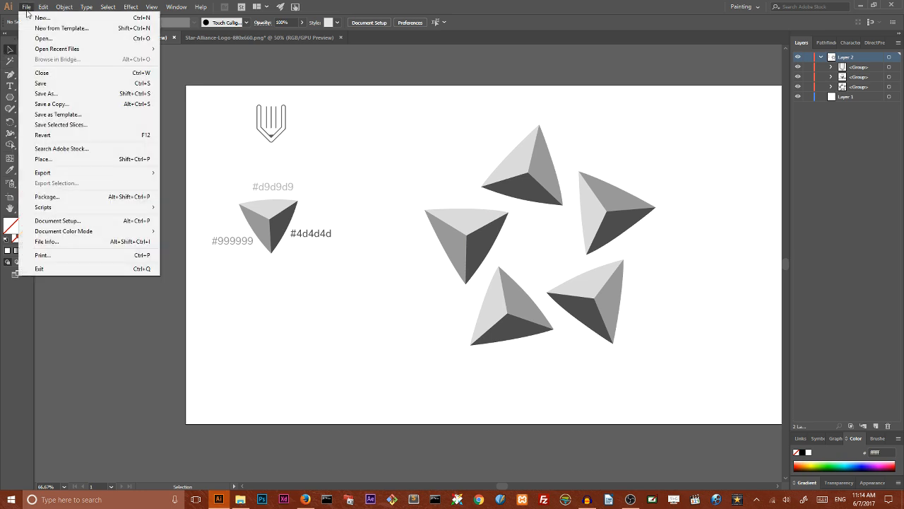
click(43, 17)
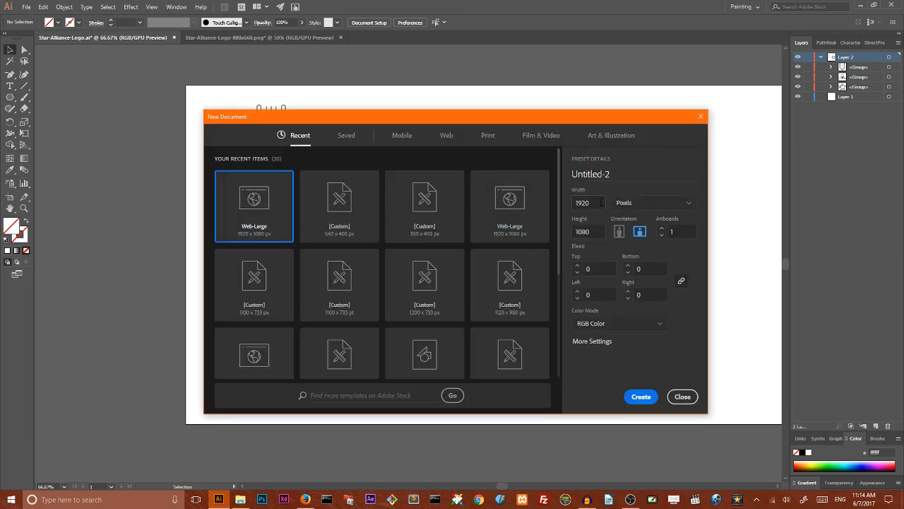
click(640, 396)
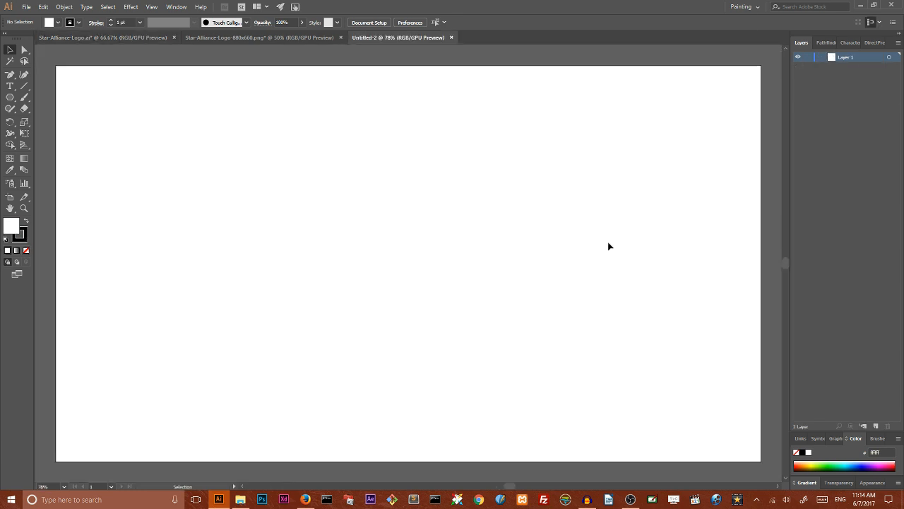
mouse_move(873, 22)
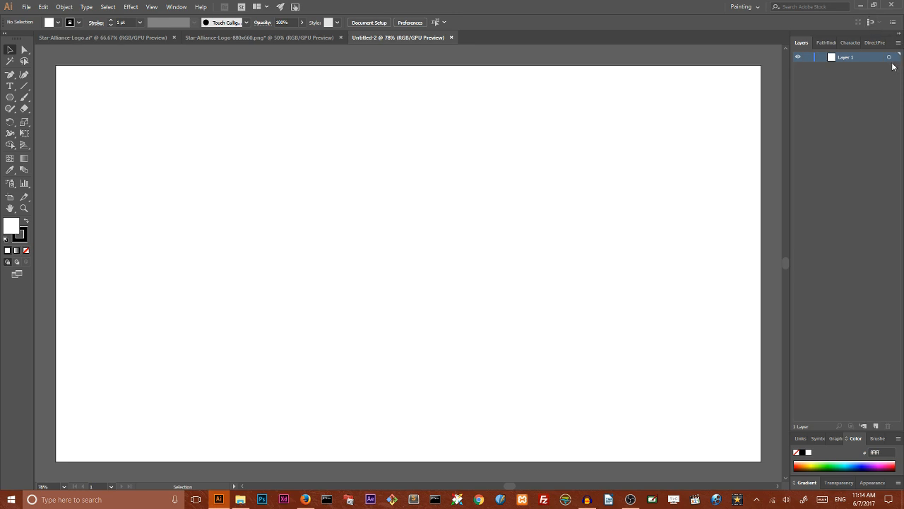
Set the Layers panel row size to a larger custom value for big thumbnails
click(898, 42)
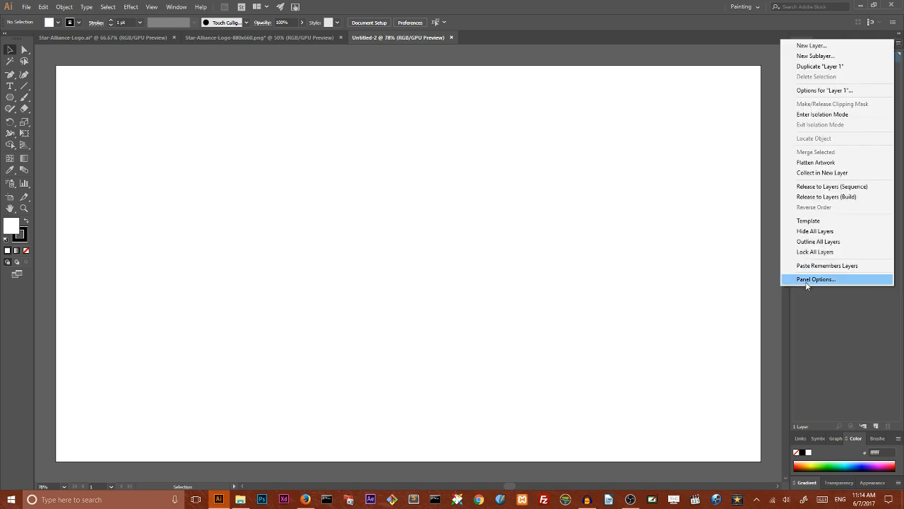
click(817, 280)
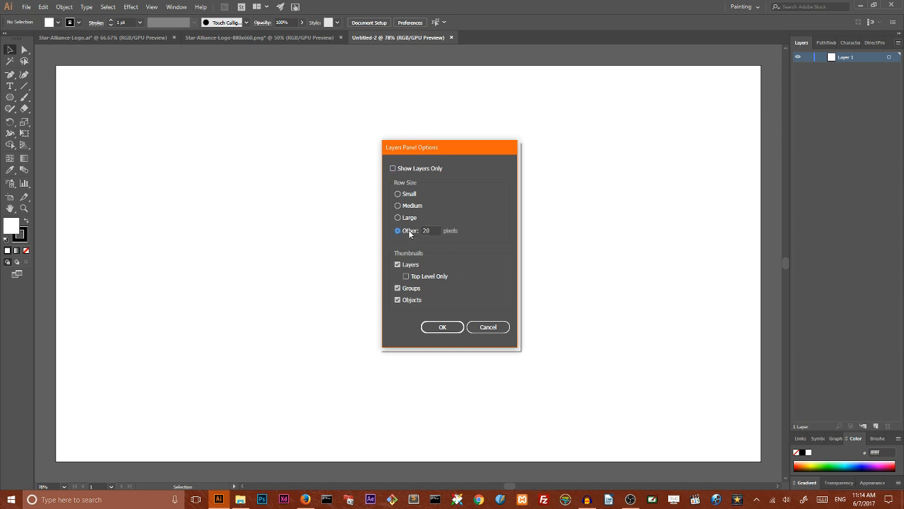
triple_click(431, 230)
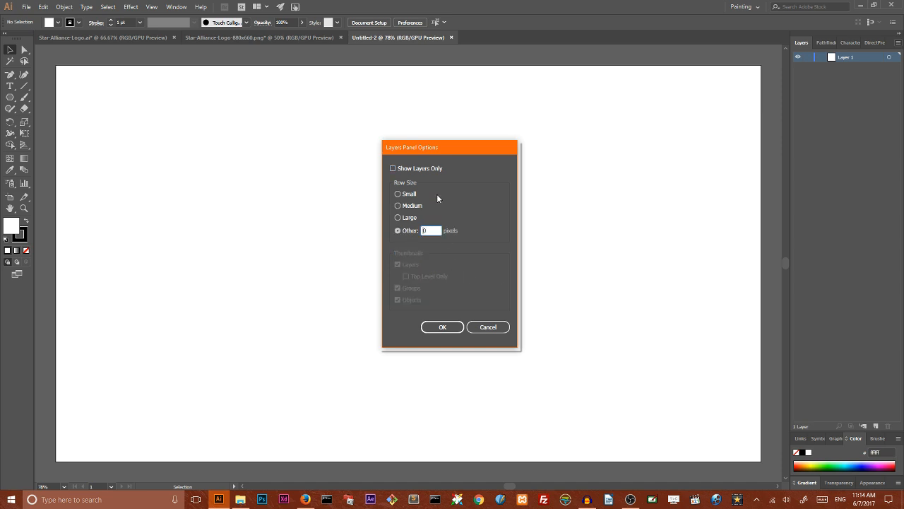
click(442, 326)
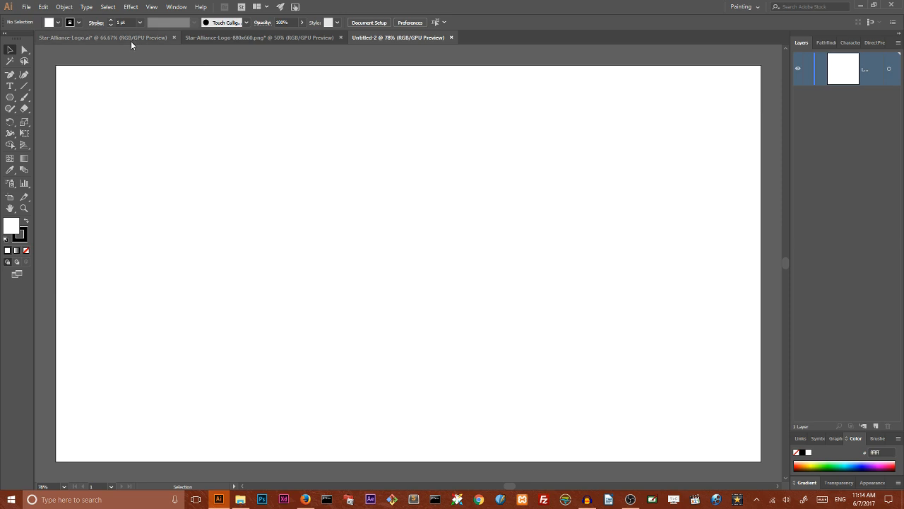
Bring the reference pyramid with its colour labels from Star Alliance Logo.ai into the new document
click(101, 37)
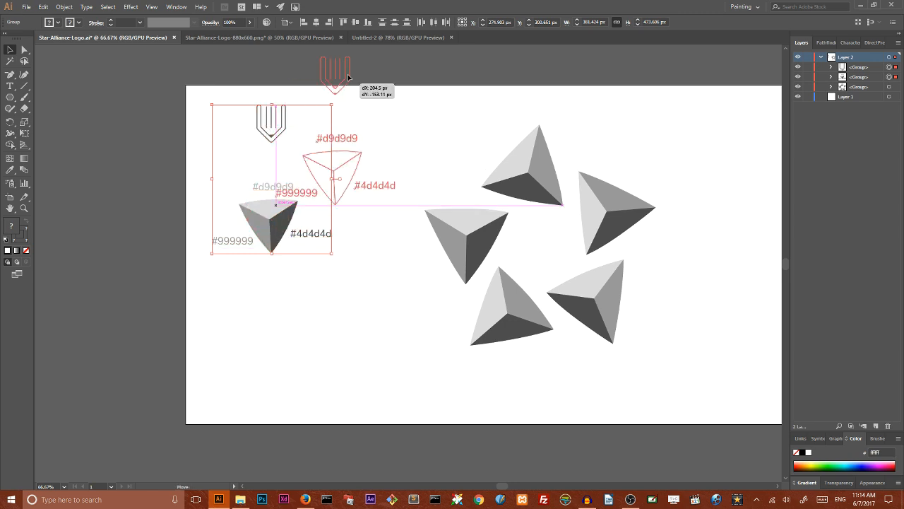
click(398, 36)
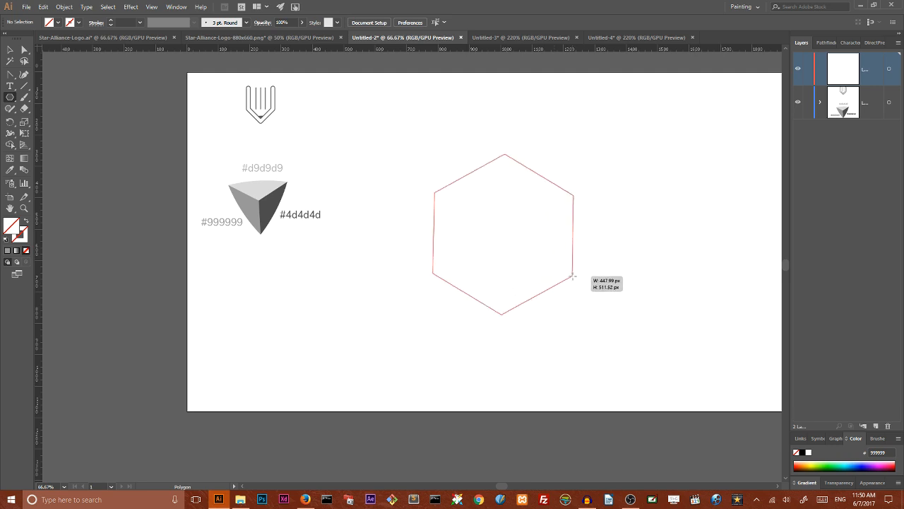
Draw a large upright five-sided polygon in the middle of the artboard and confirm its colour
drag(572, 276, 591, 304)
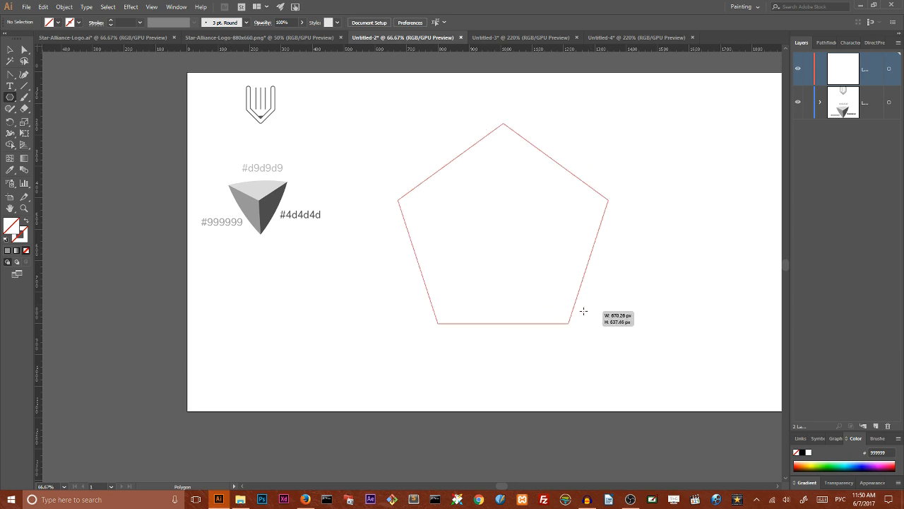
drag(584, 310, 590, 325)
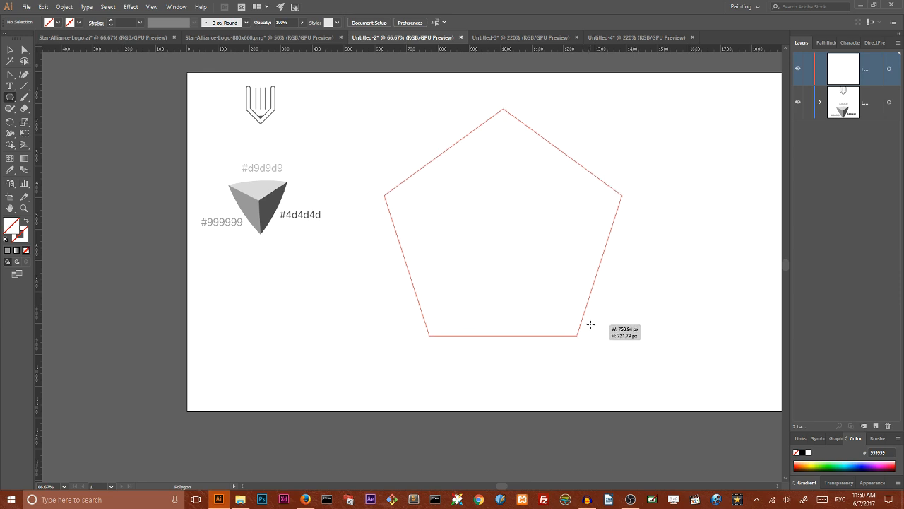
key(shift)
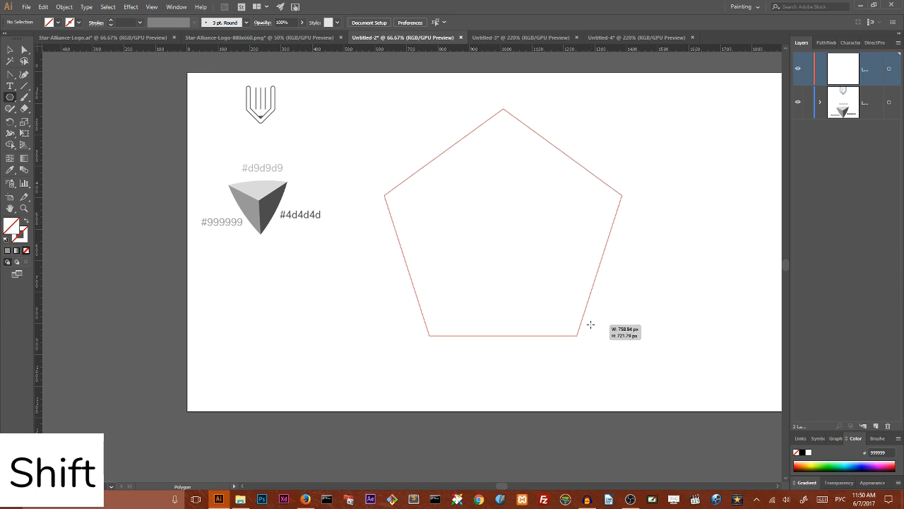
drag(591, 325, 595, 336)
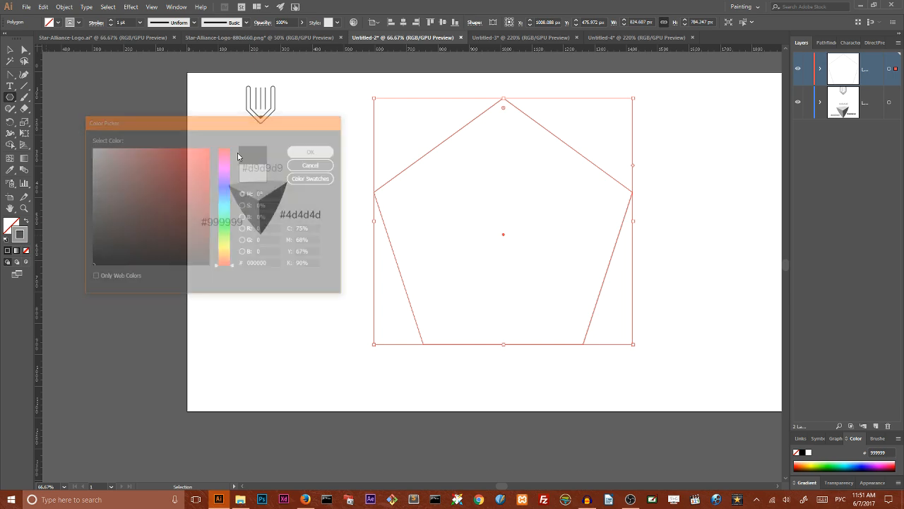
click(309, 152)
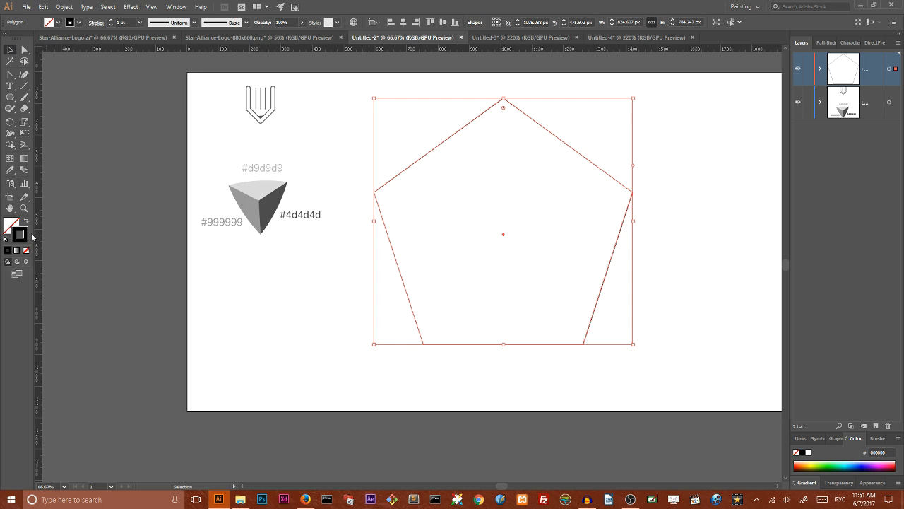
mouse_move(393, 34)
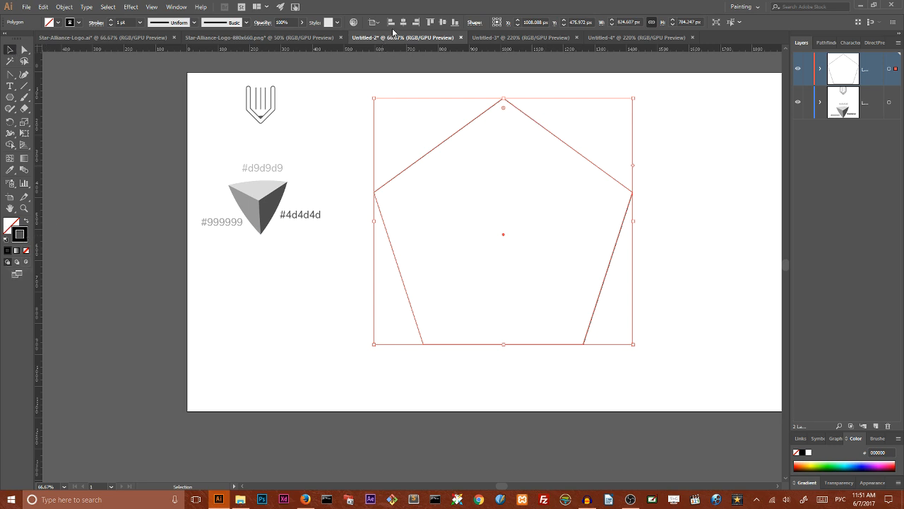
mouse_move(404, 22)
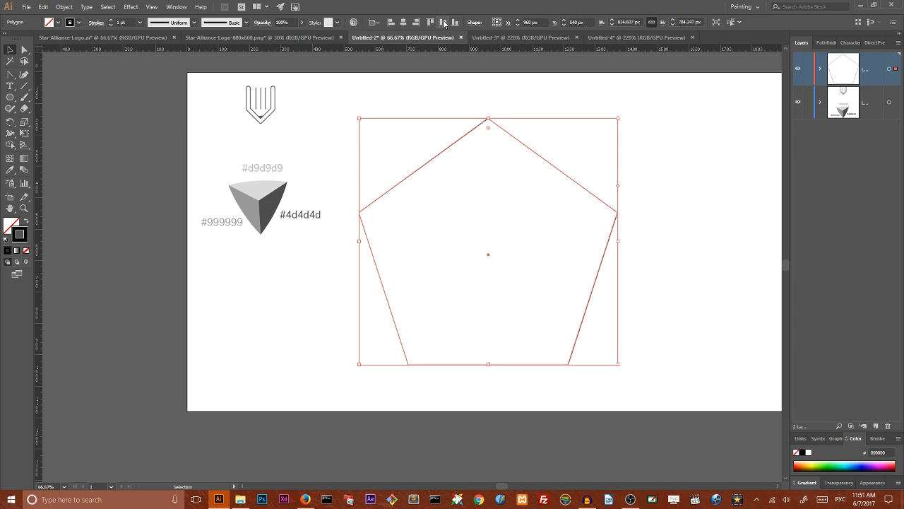
Set alignment to work relative to the artboard
click(375, 23)
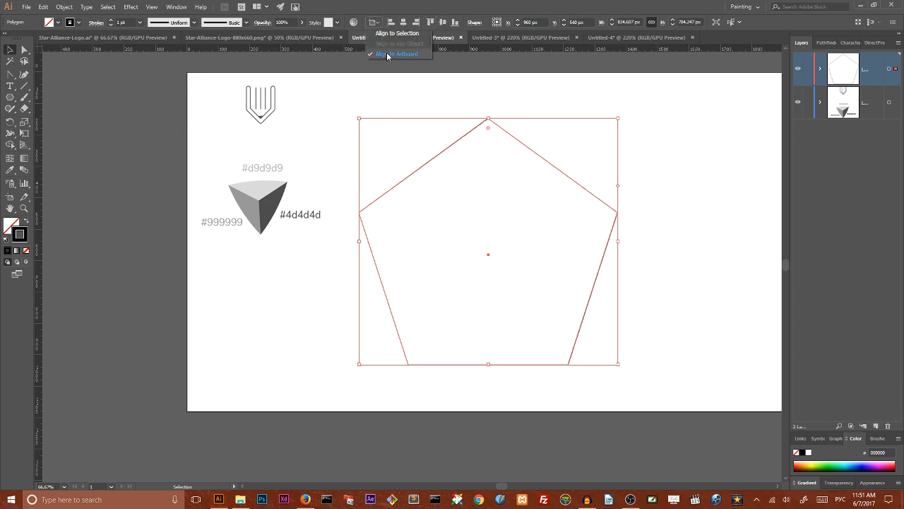
click(395, 53)
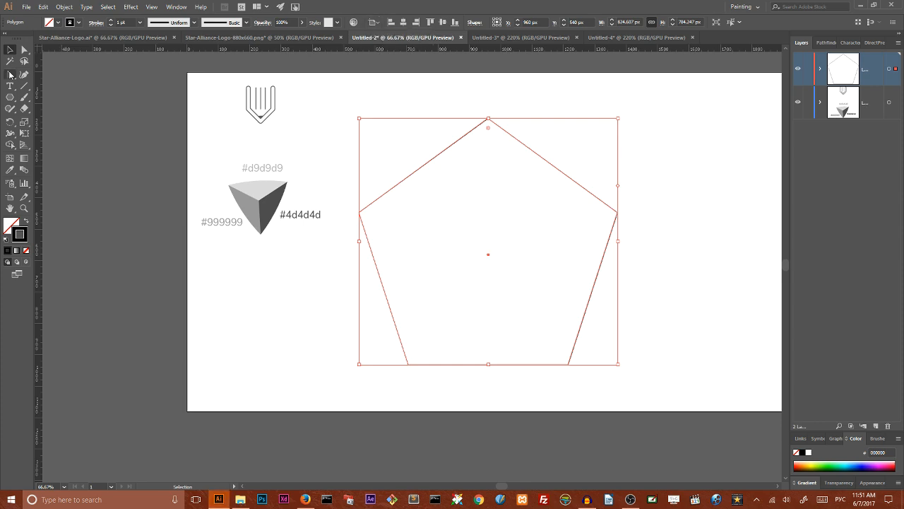
mouse_move(124, 159)
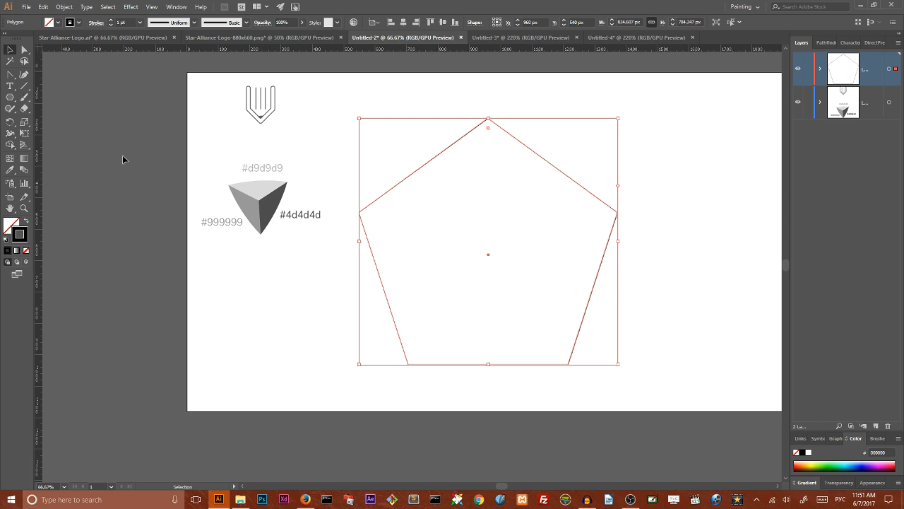
mouse_move(24, 121)
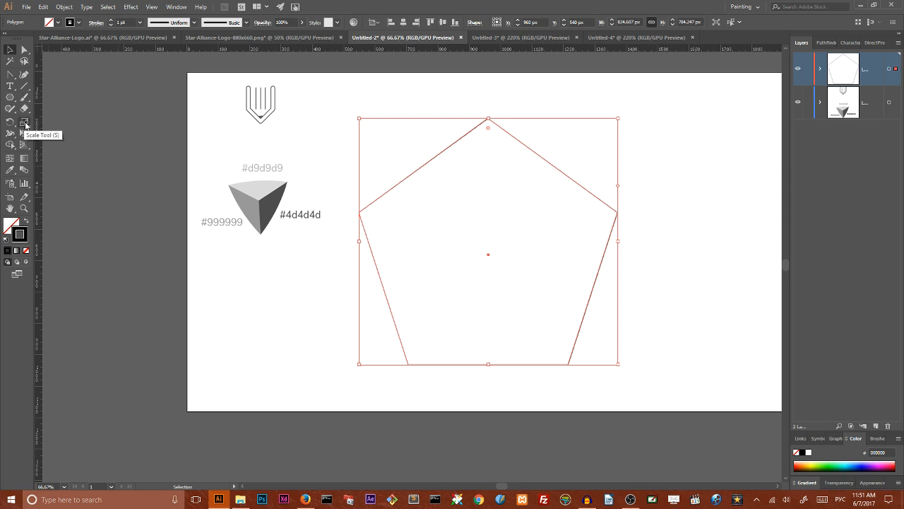
Make a uniform 40% scaled copy of the pentagon inside the original
double_click(20, 123)
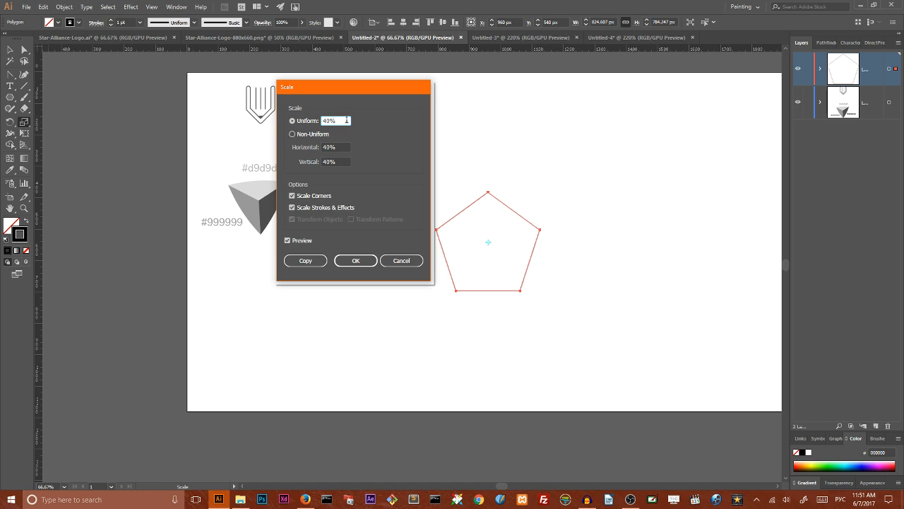
mouse_move(356, 159)
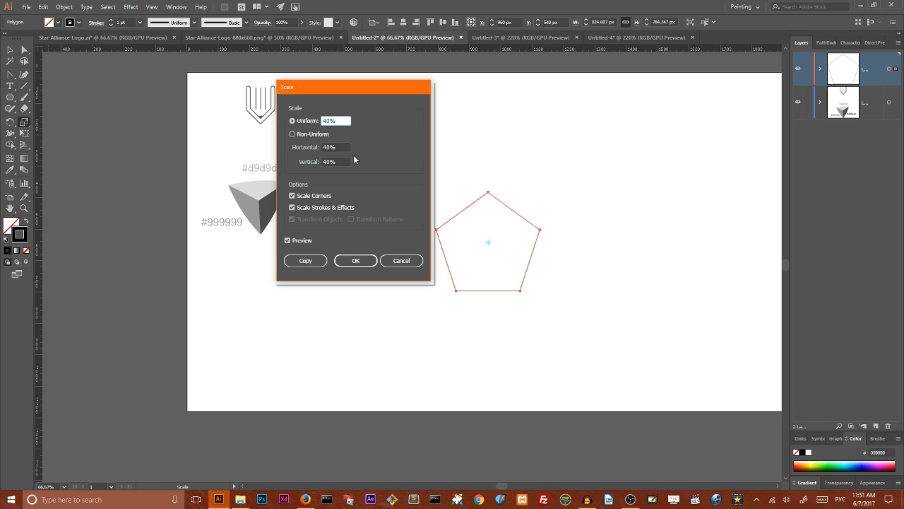
click(305, 260)
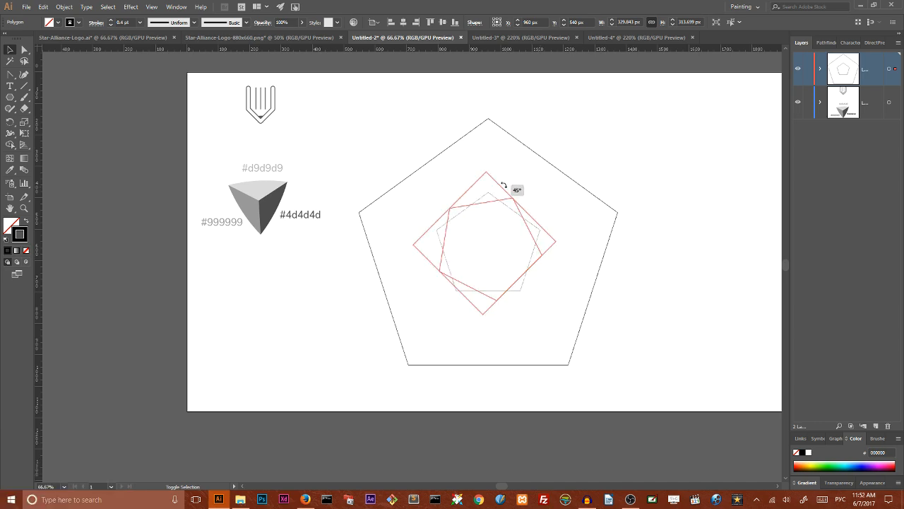
Fit an inverted triangle between outer and inner pentagon corners, deselecting shapes between edits
click(596, 144)
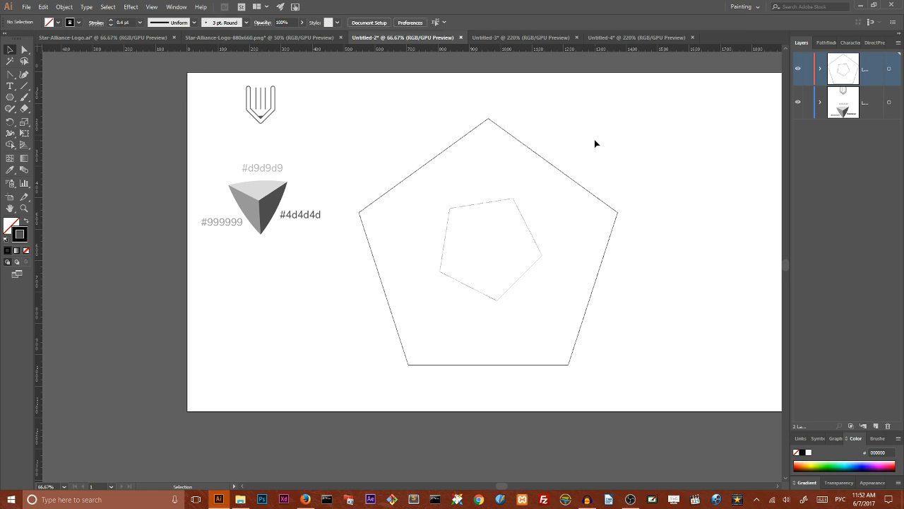
mouse_move(497, 133)
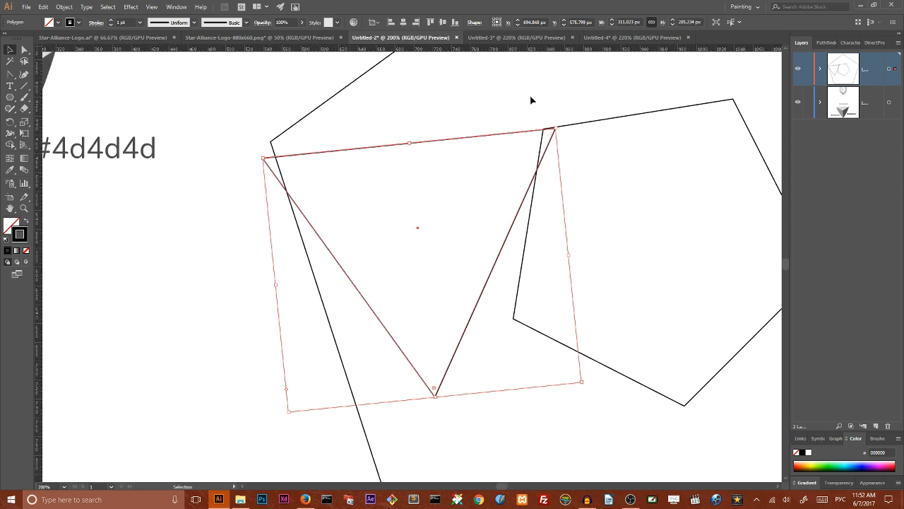
mouse_move(277, 133)
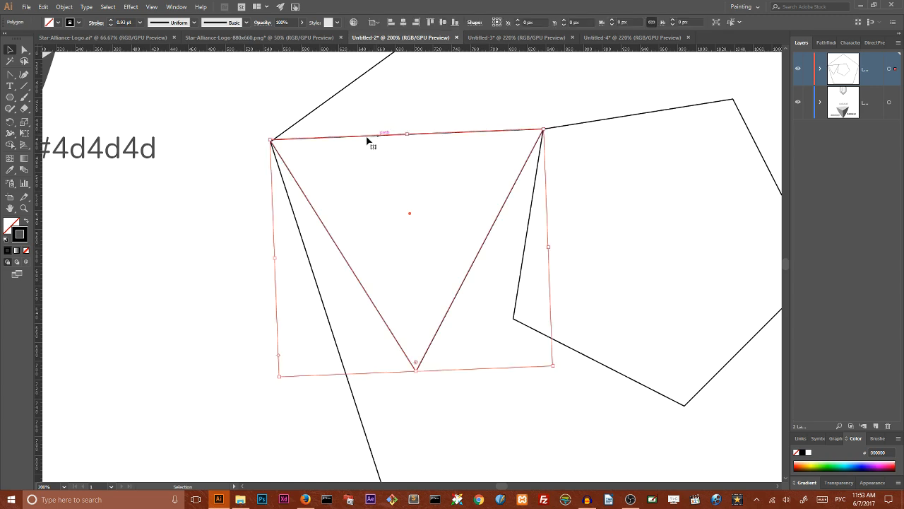
click(252, 147)
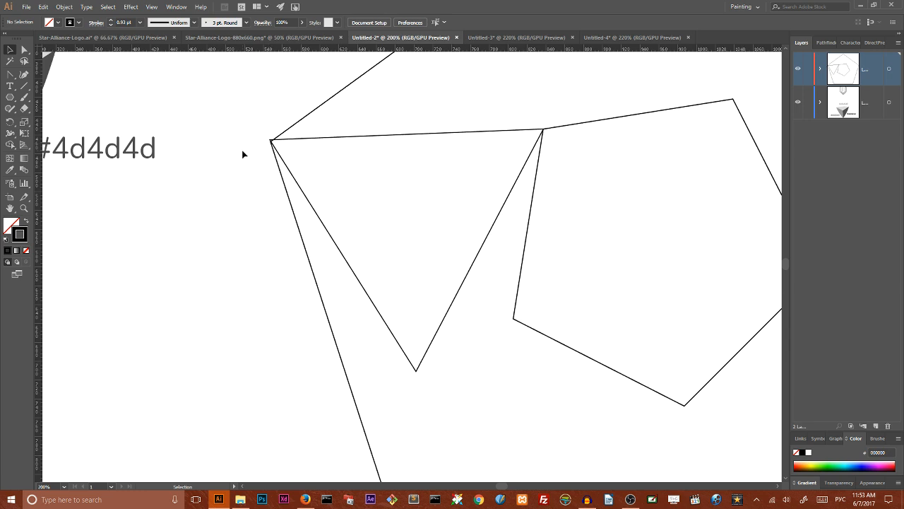
Toggle Smart Guides from the View menu
click(151, 5)
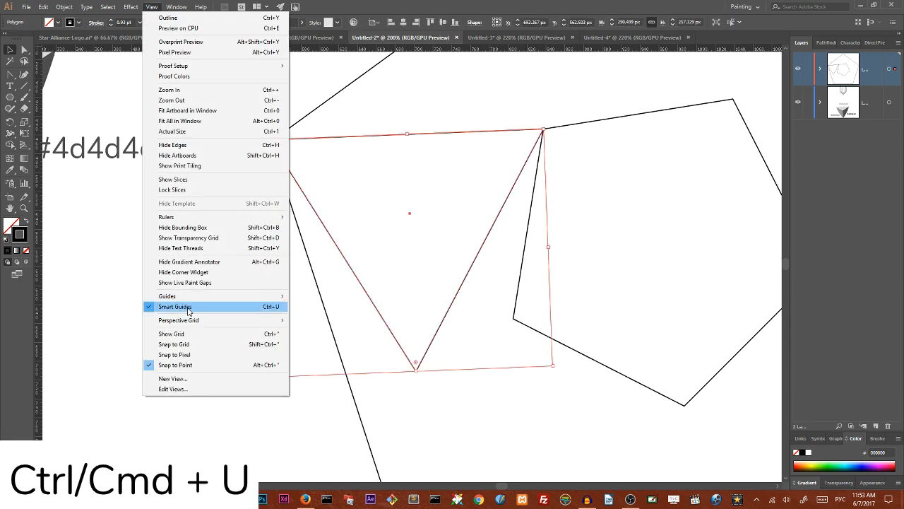
click(175, 305)
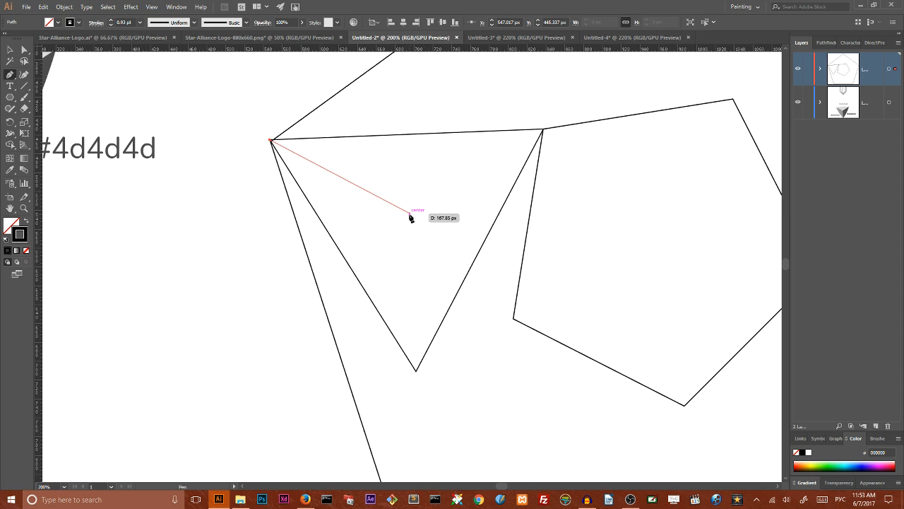
Draw edges from the triangle's corners to a central point, splitting it into three faces
click(412, 215)
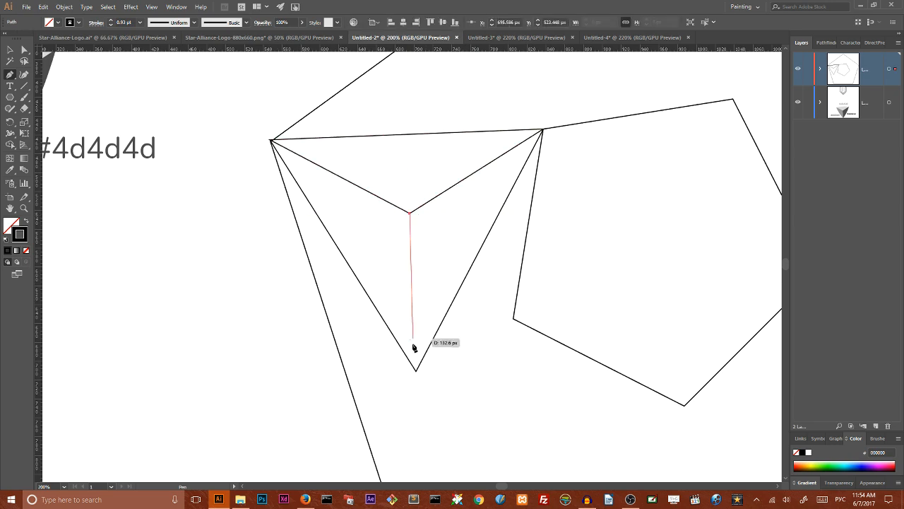
click(271, 144)
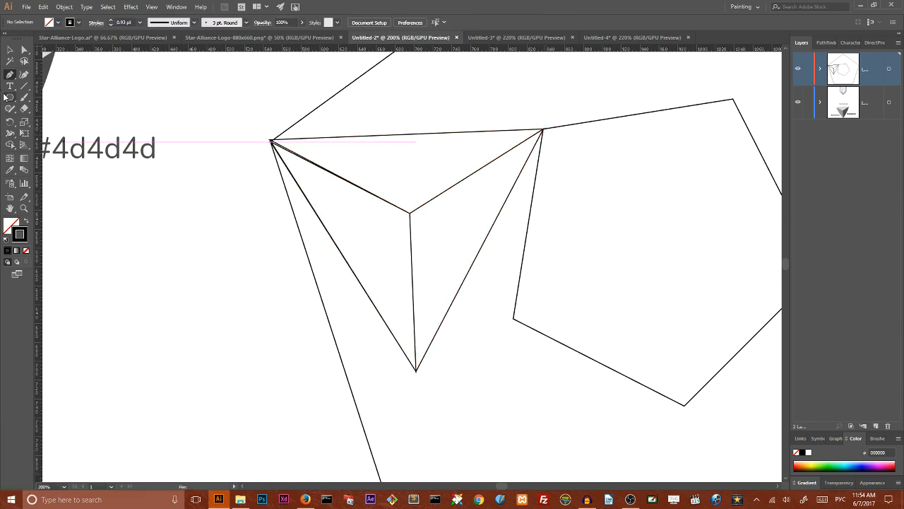
click(271, 141)
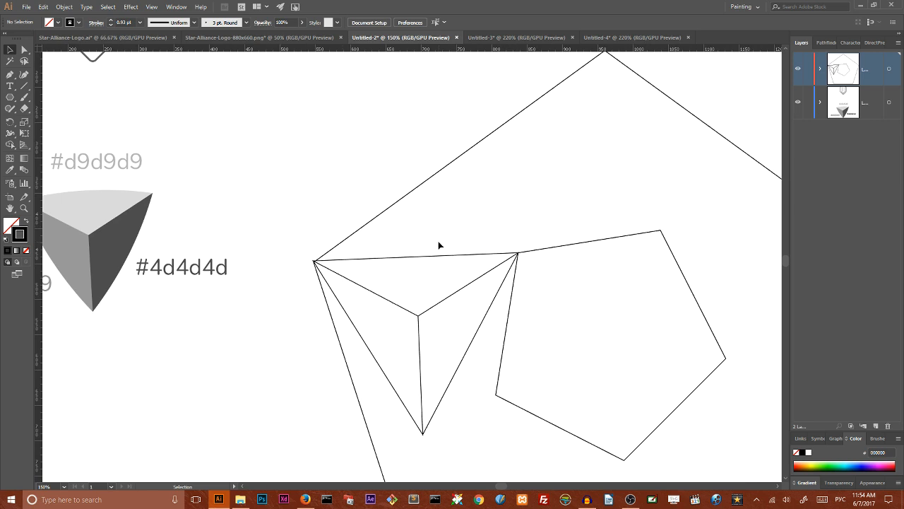
click(417, 289)
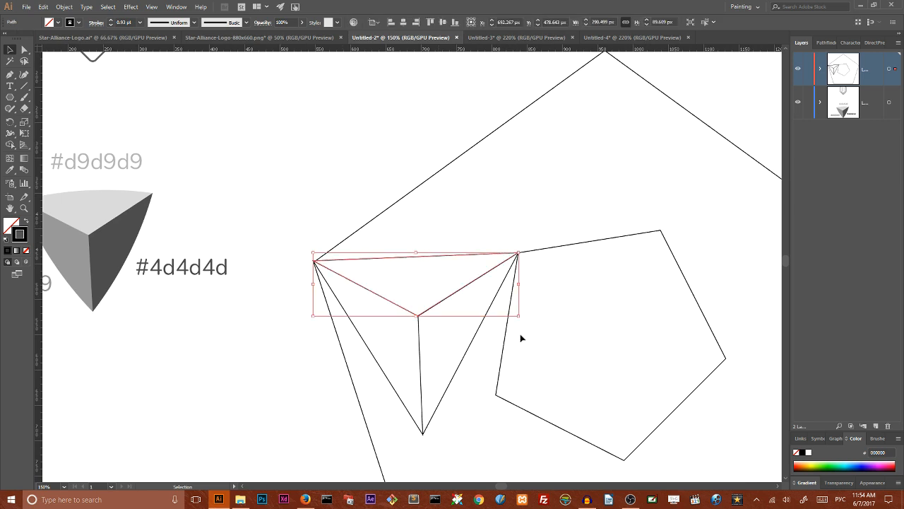
mouse_move(450, 286)
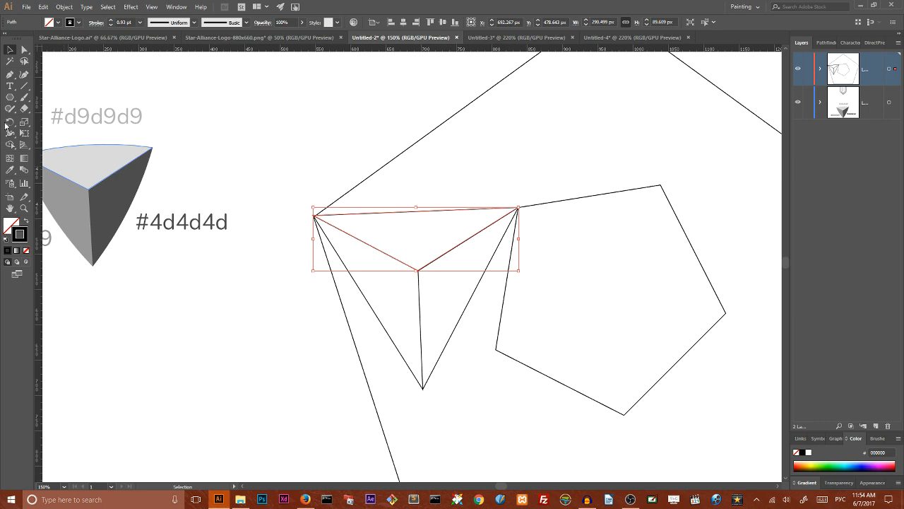
Add a smooth anchor point at the middle of the top face's upper edge to curve it upward
click(10, 74)
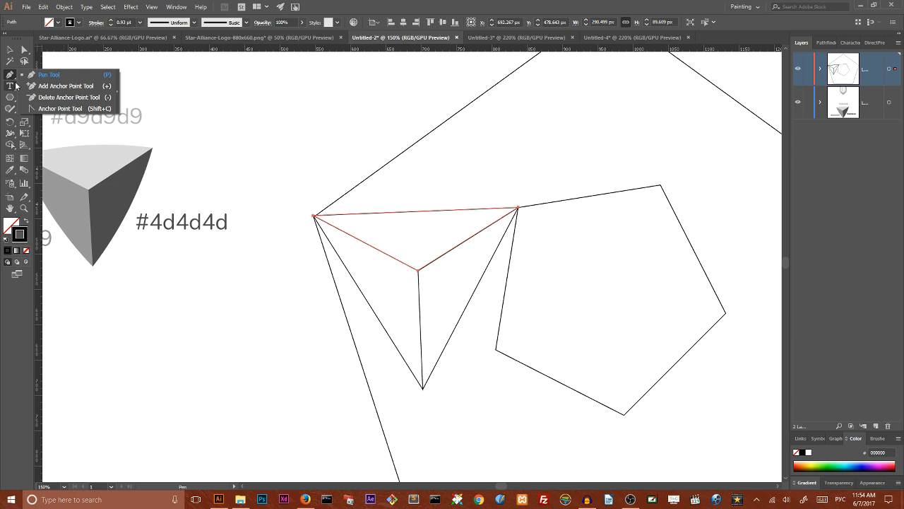
mouse_move(81, 93)
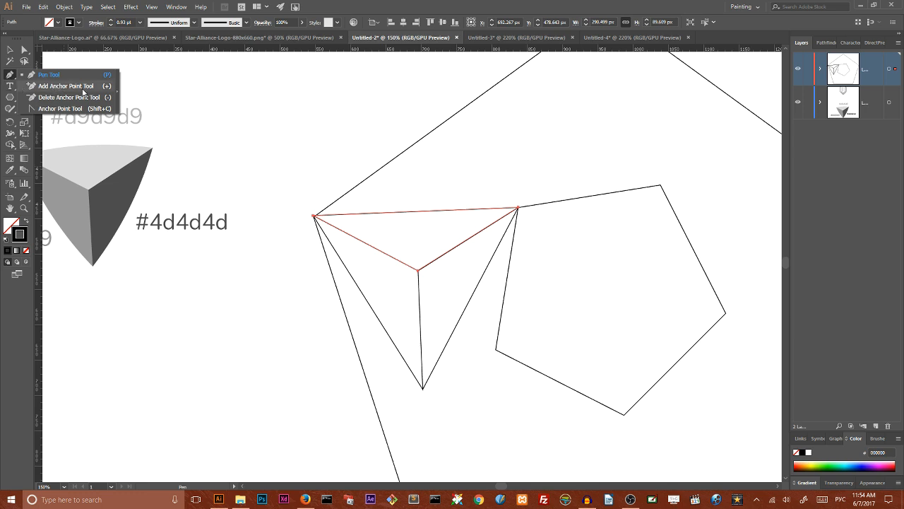
click(65, 86)
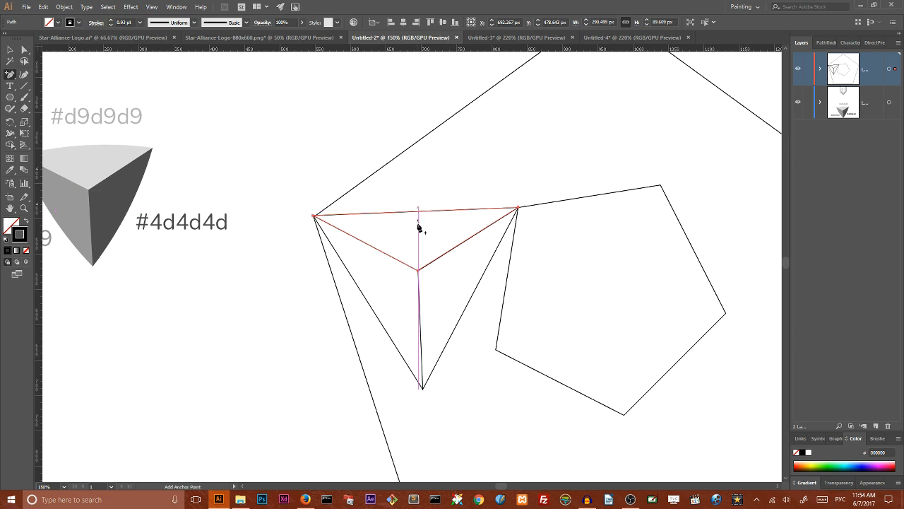
mouse_move(419, 214)
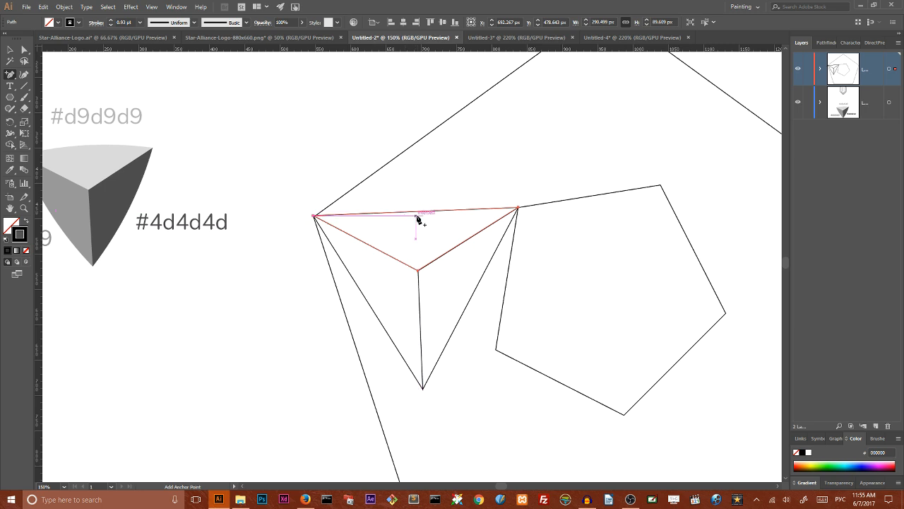
mouse_move(418, 215)
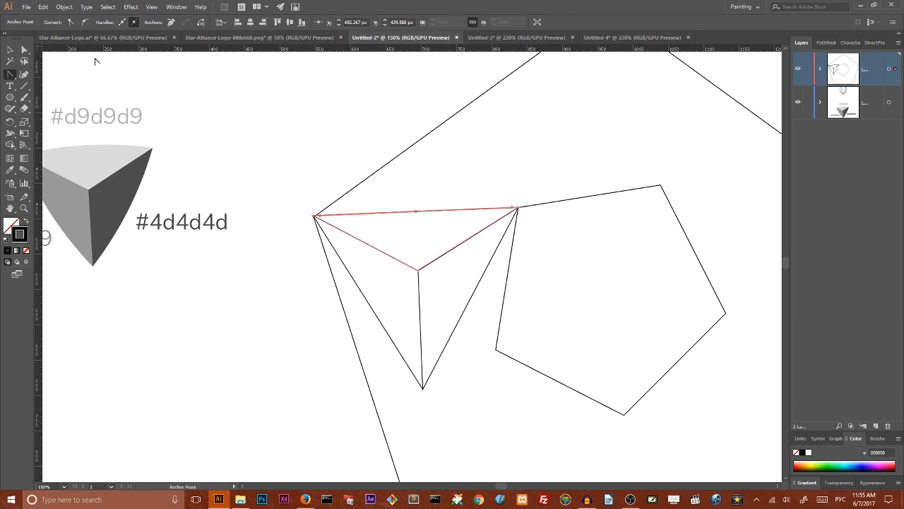
click(11, 53)
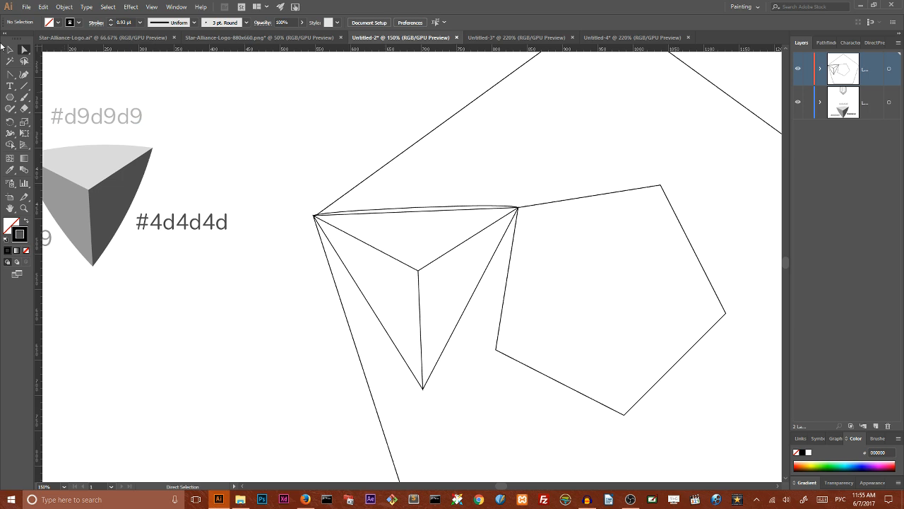
Make rotated copies of the curved top face over the pyramid's other two faces
click(516, 212)
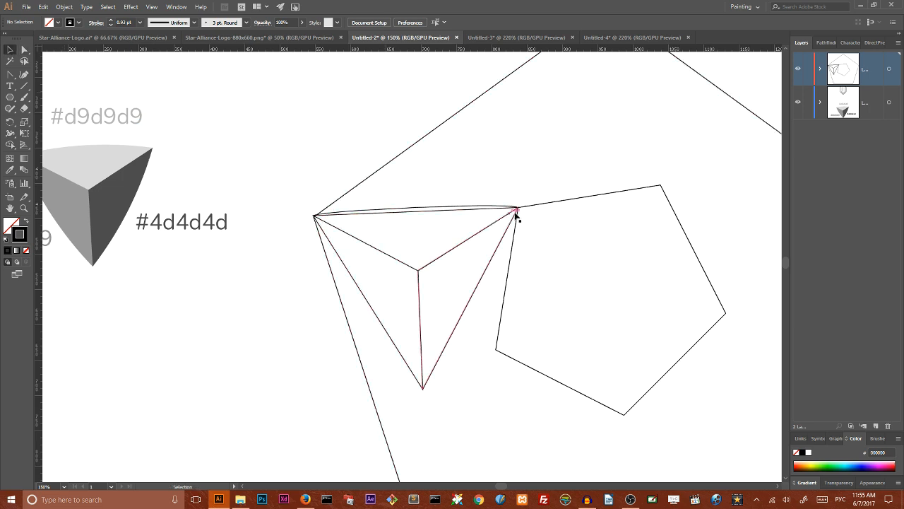
click(417, 241)
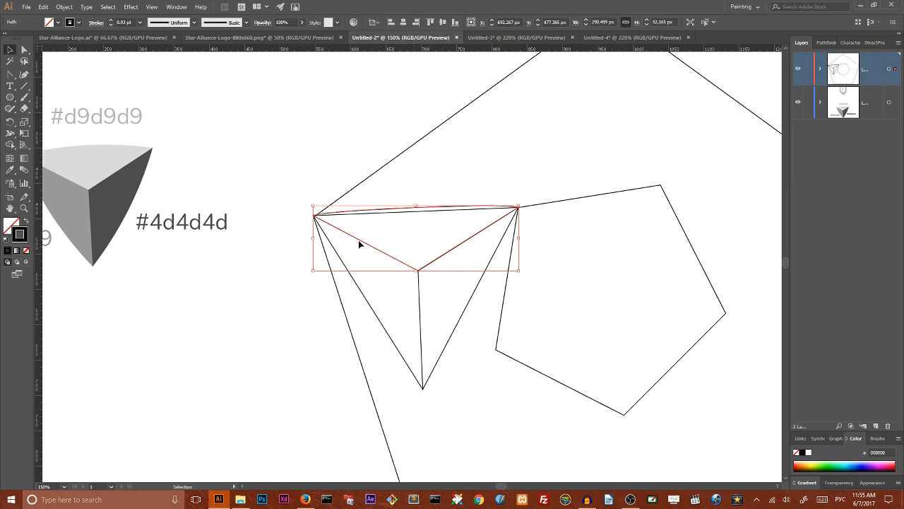
click(415, 215)
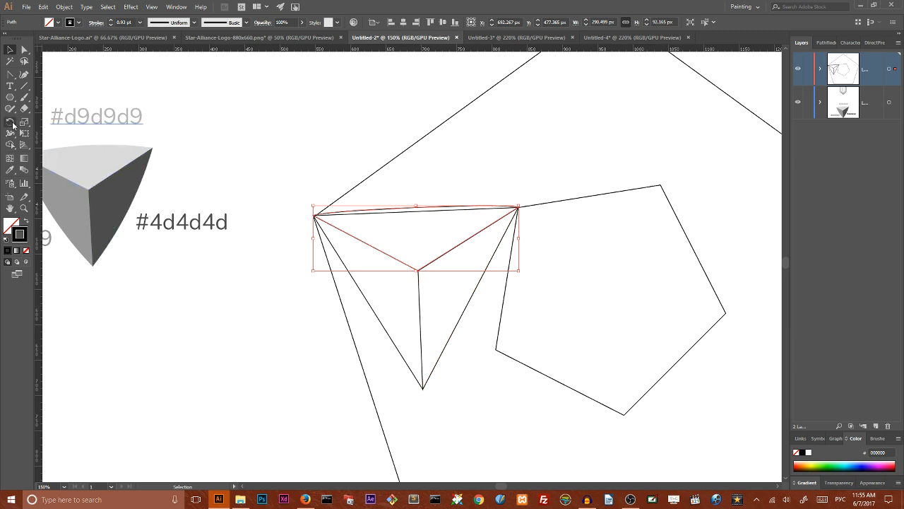
click(11, 122)
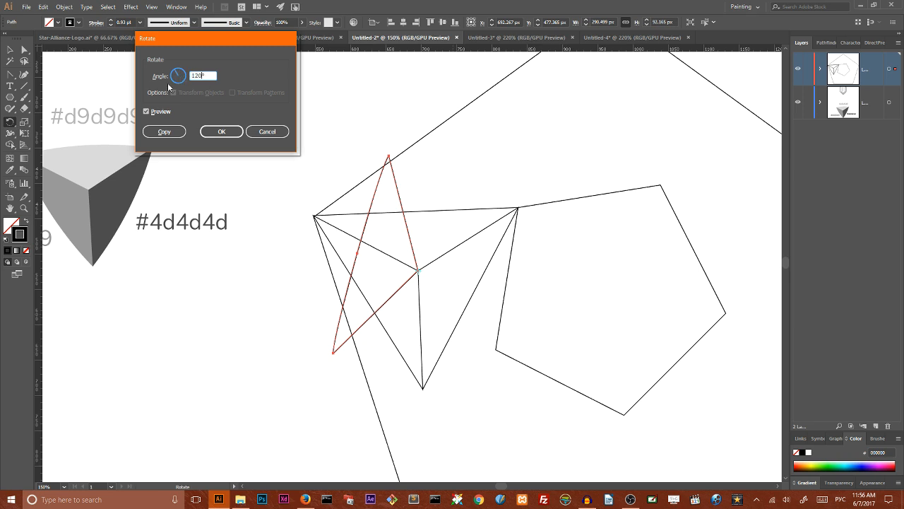
click(163, 131)
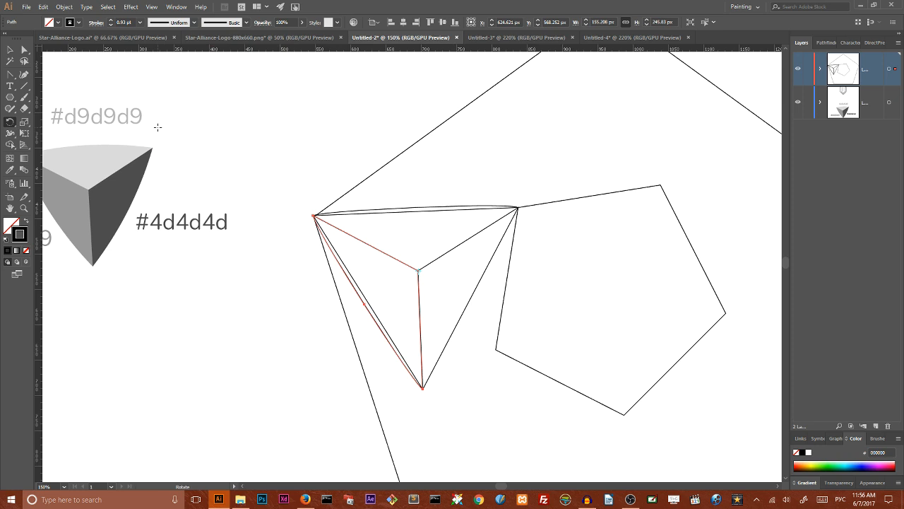
key(ctrl+d)
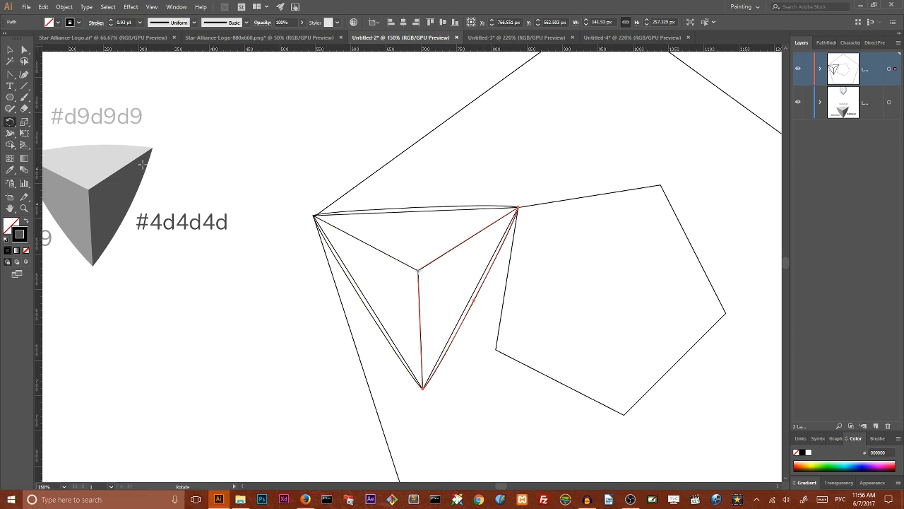
Complete the top face shape between its left and right corners
click(346, 274)
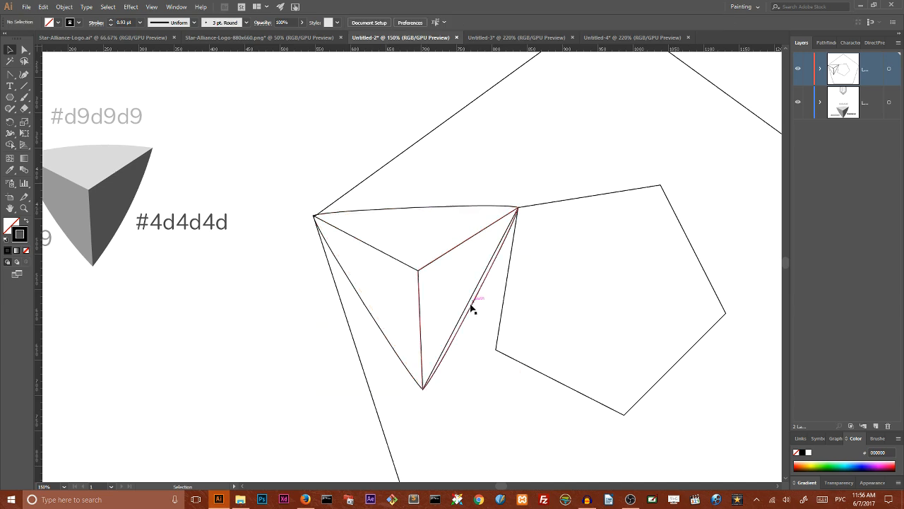
mouse_move(472, 243)
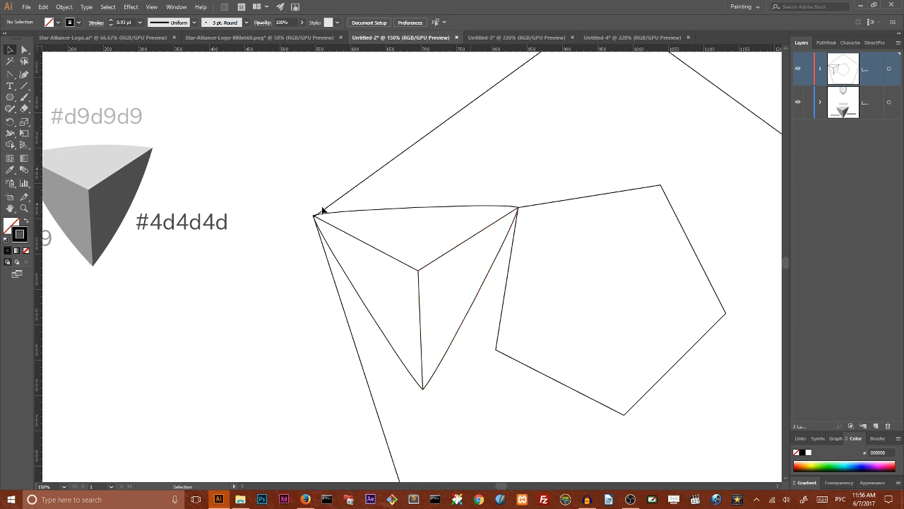
click(517, 209)
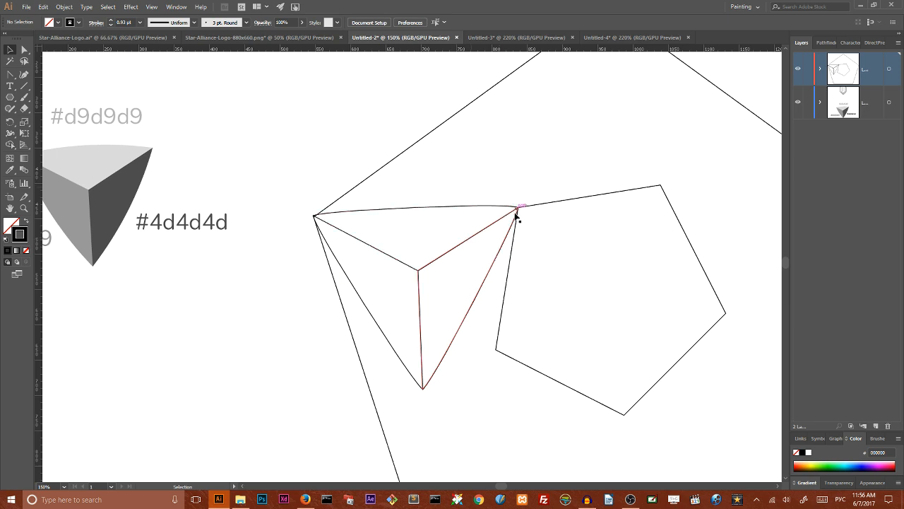
click(438, 215)
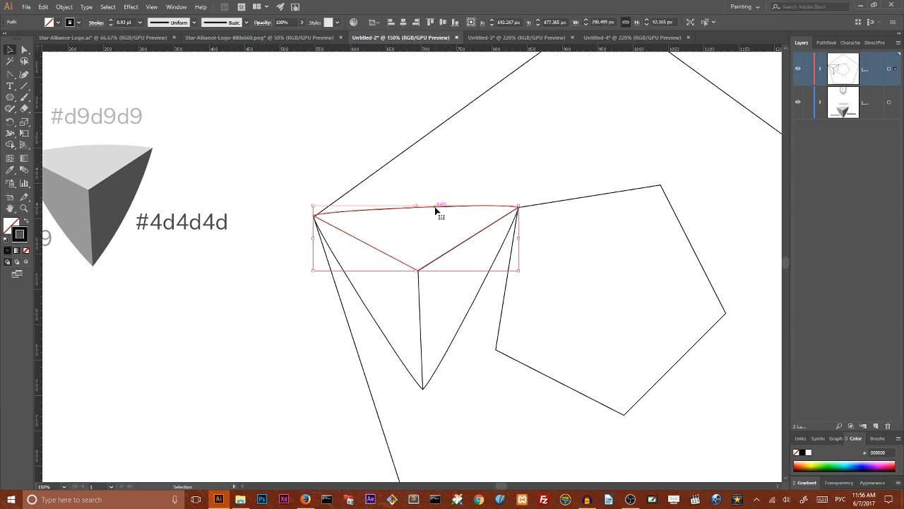
Fill the faces with sampled light, mid and dark greys and group the three together
click(11, 175)
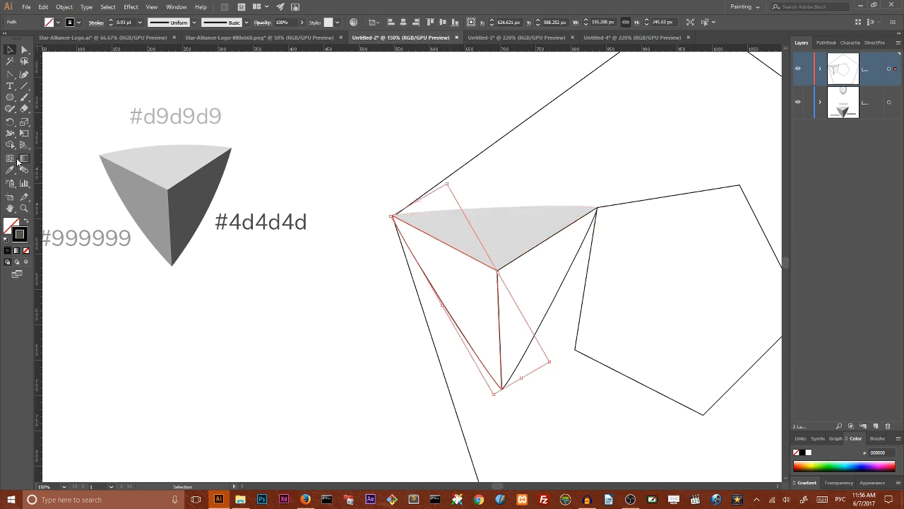
click(10, 159)
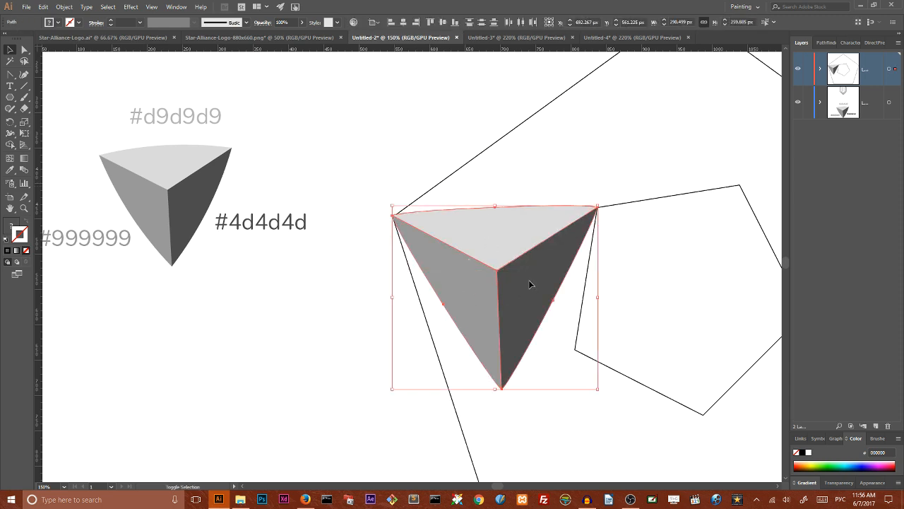
key(shift)
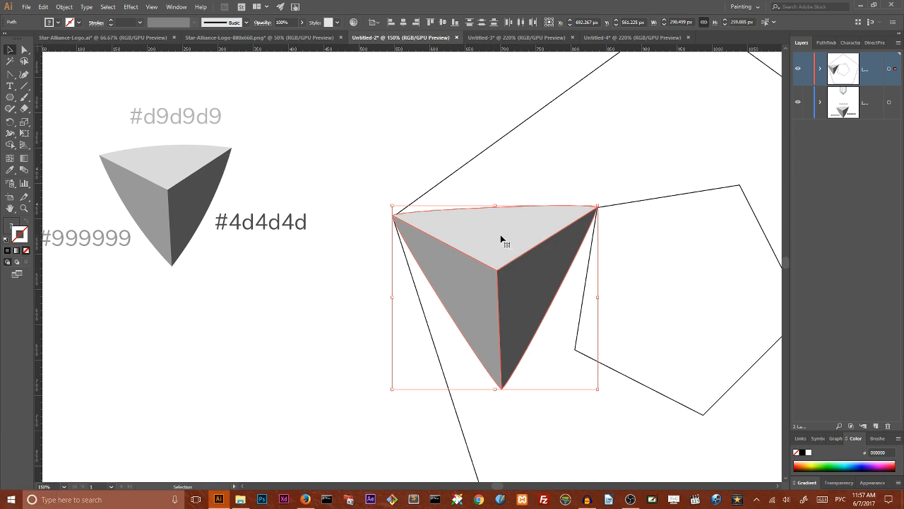
right_click(503, 238)
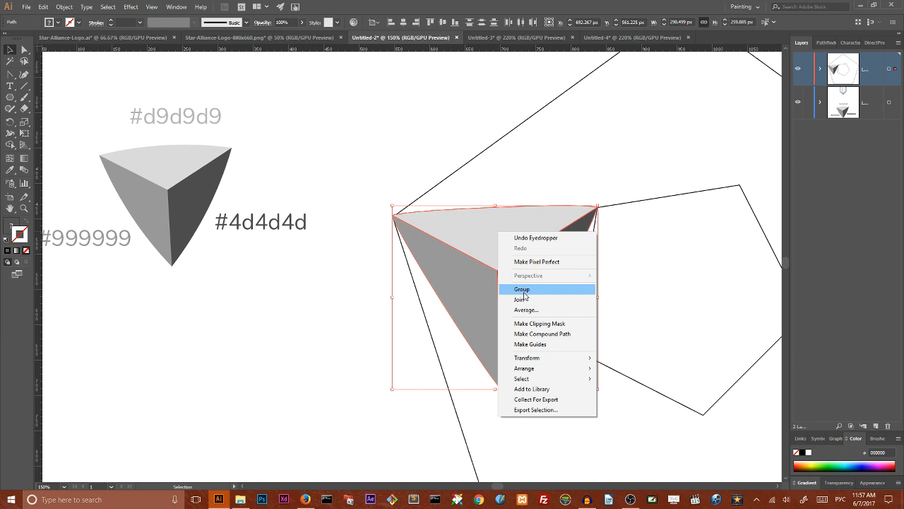
click(521, 289)
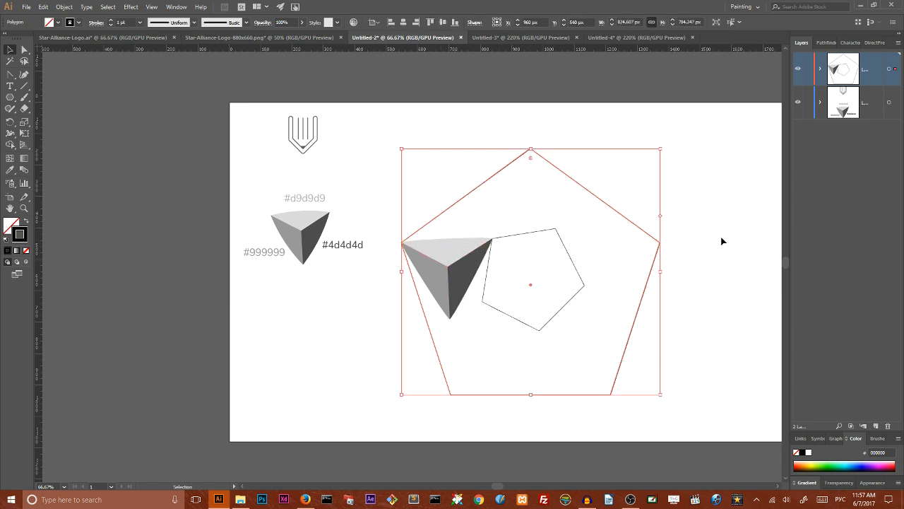
mouse_move(501, 200)
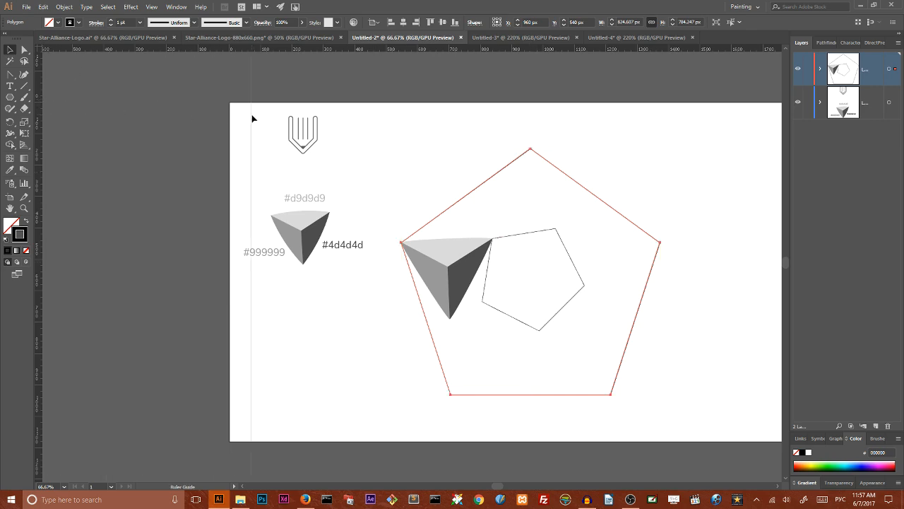
Show rulers, place crossing guides at the pentagon's centre and select the grouped pyramid
key(ctrl+r)
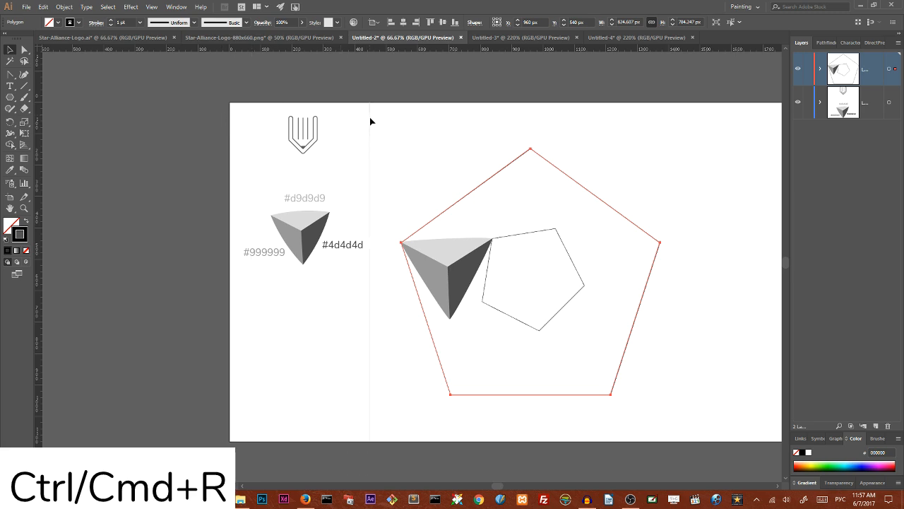
key(ctrl+r)
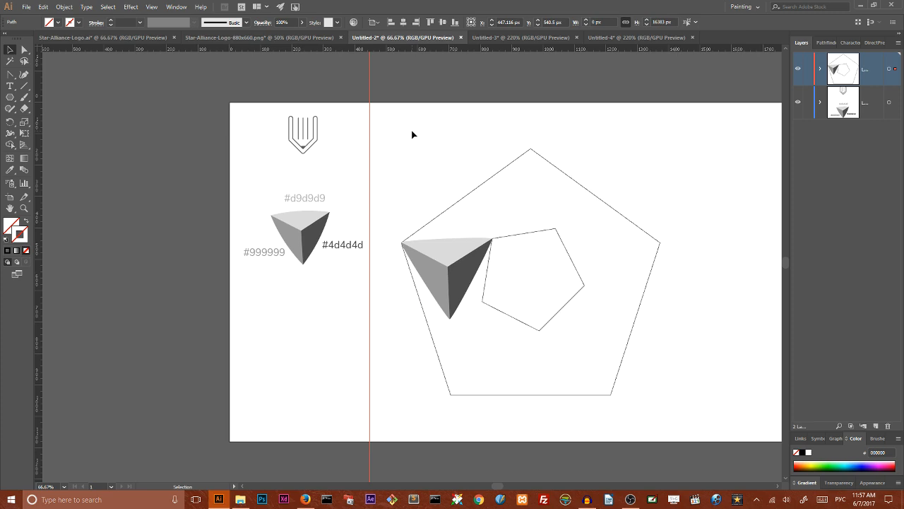
mouse_move(373, 155)
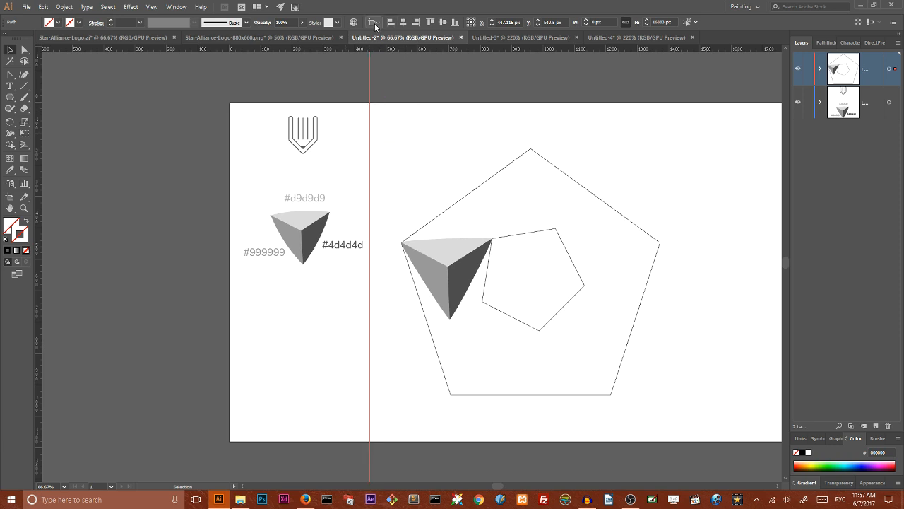
mouse_move(407, 23)
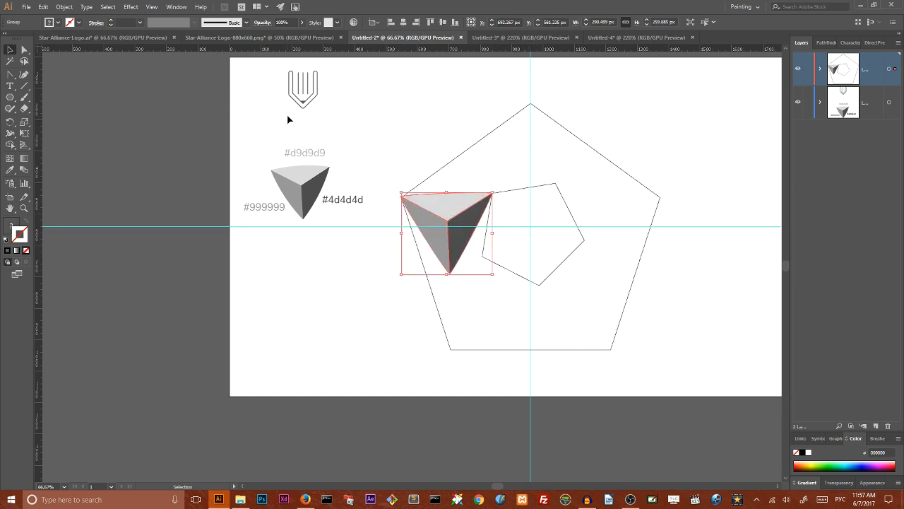
click(624, 324)
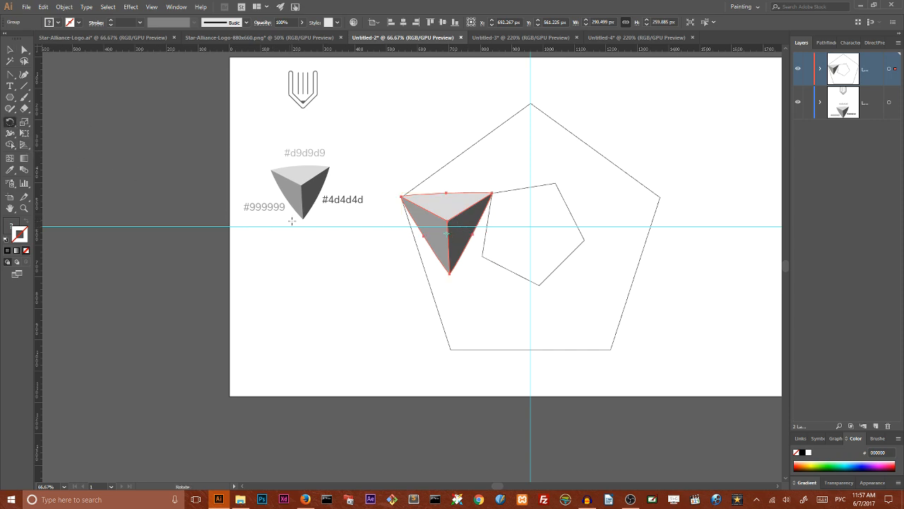
mouse_move(534, 234)
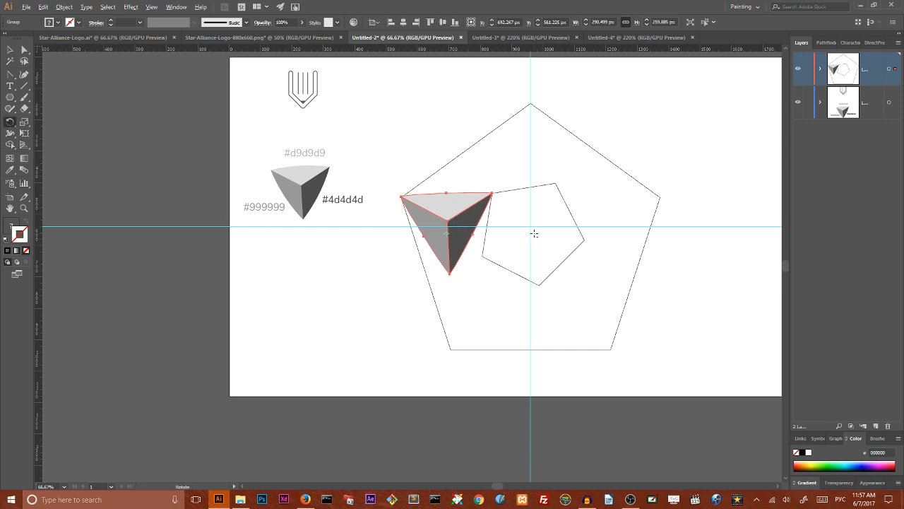
mouse_move(532, 226)
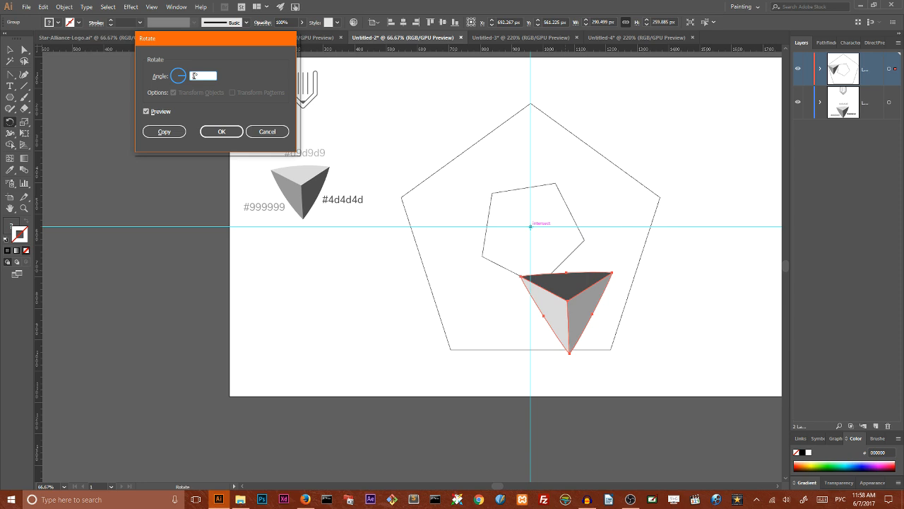
Make rotated copies of the pyramid at 72° about the guide centre, repeating to form the five-pyramid ring
text(172)
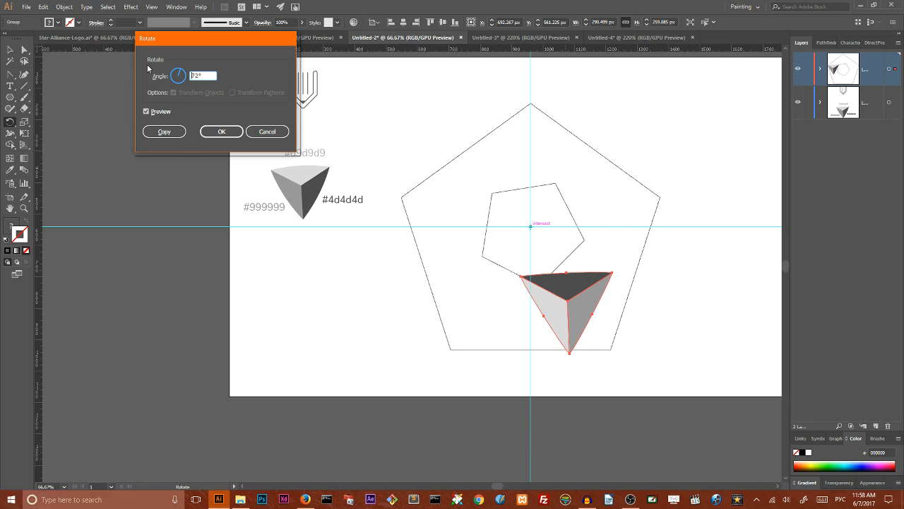
click(147, 111)
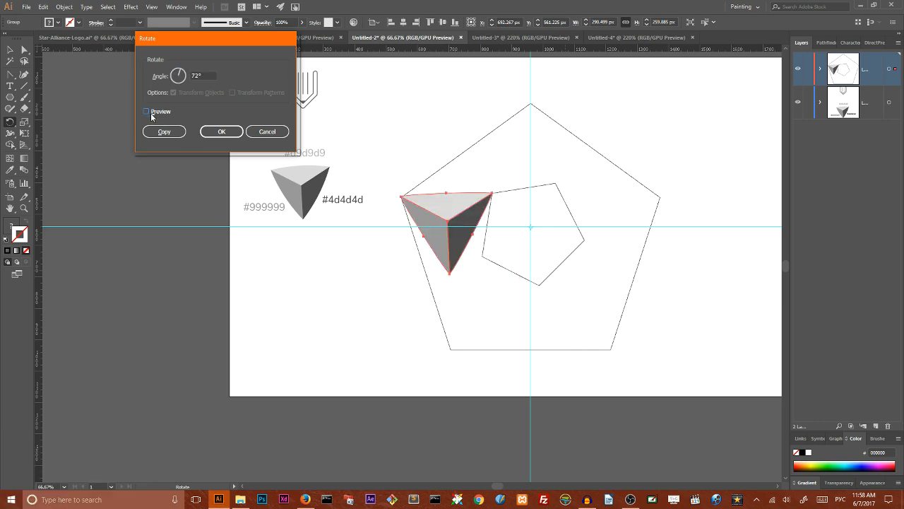
click(147, 111)
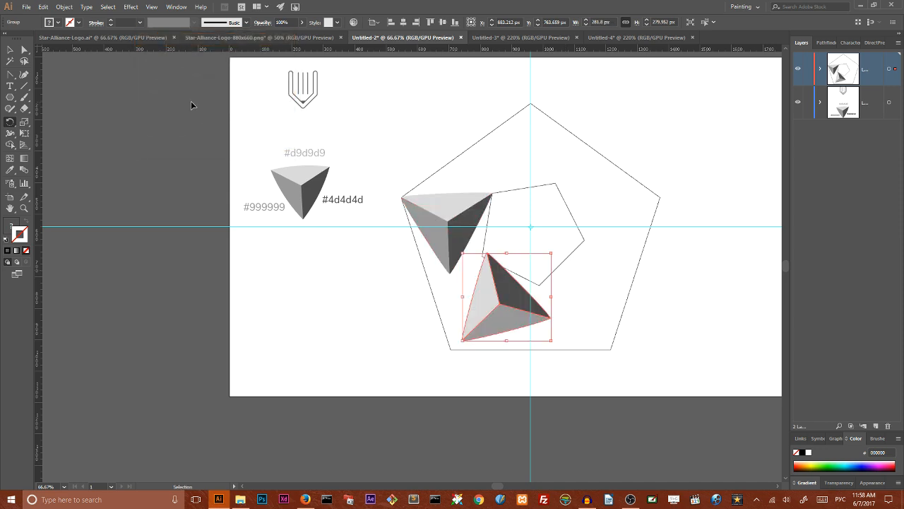
key(ctrl+d)
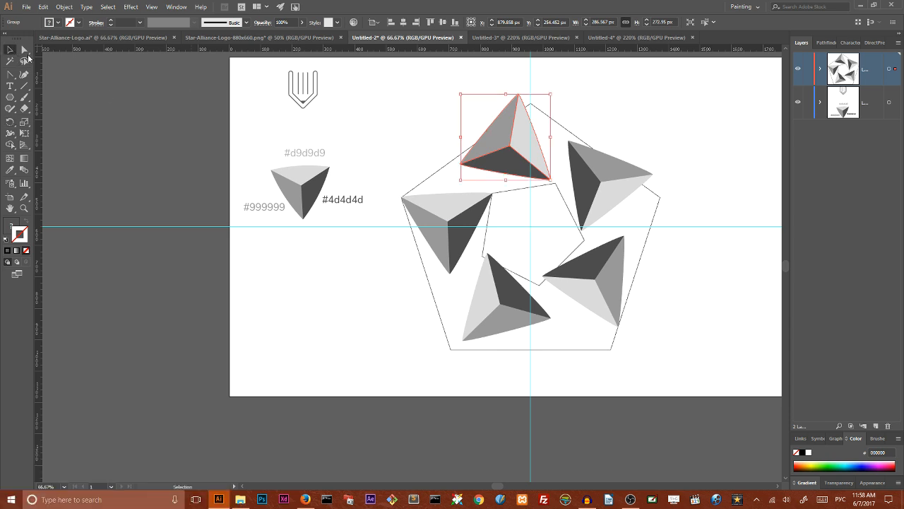
Select and delete the outer and inner pentagon guide shapes
click(440, 155)
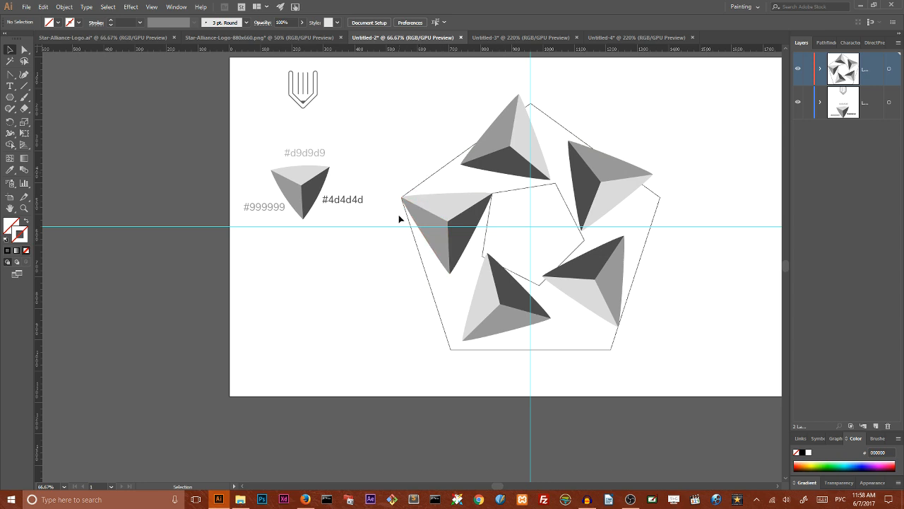
drag(310, 191, 322, 233)
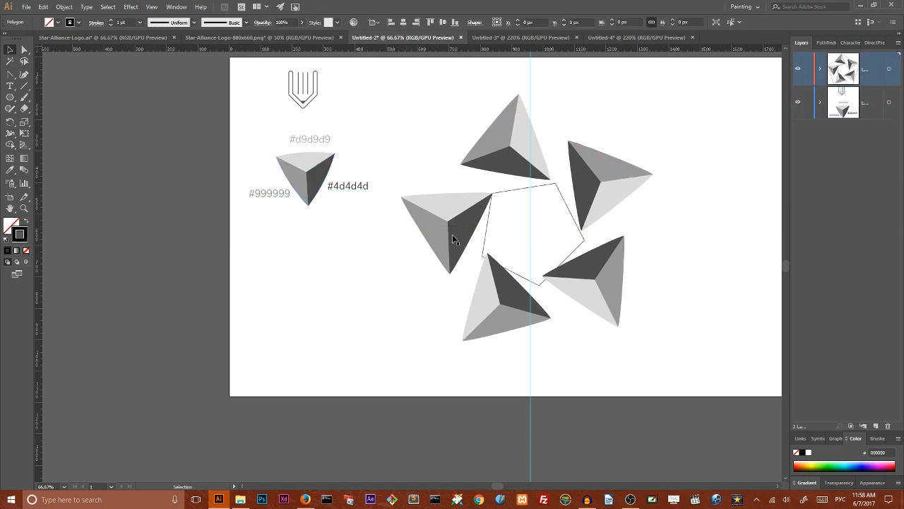
click(542, 219)
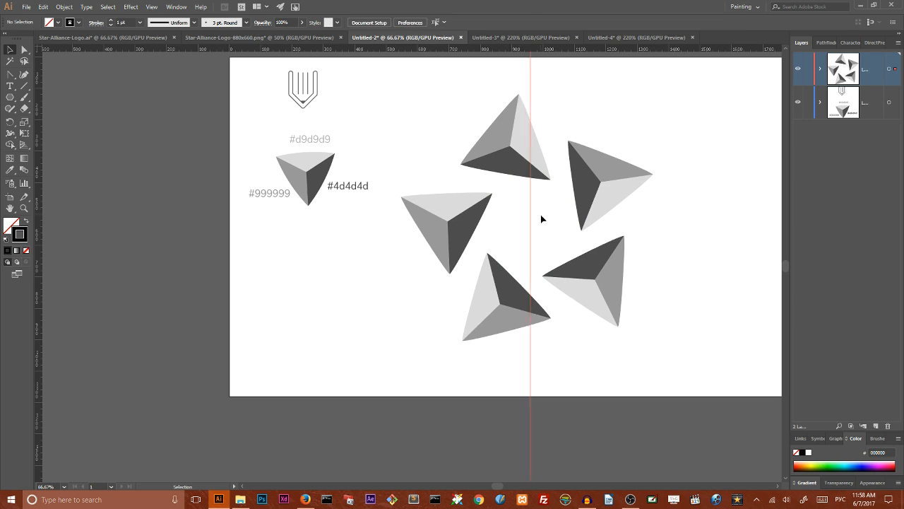